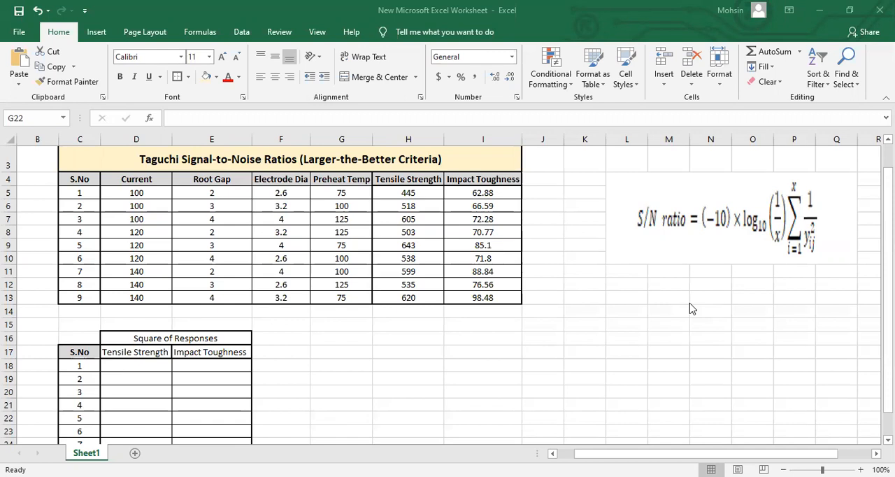
{"action": "mouse_move", "coordinate": [647, 246]}
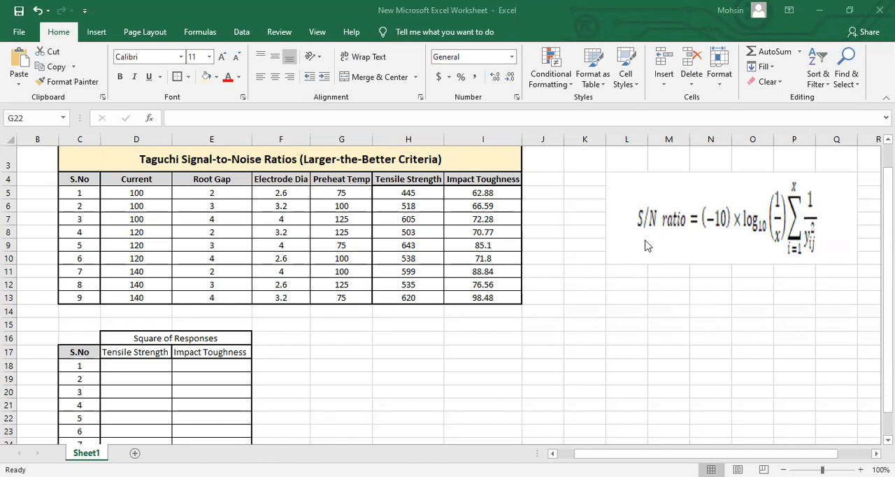
{"action": "mouse_move", "coordinate": [743, 242]}
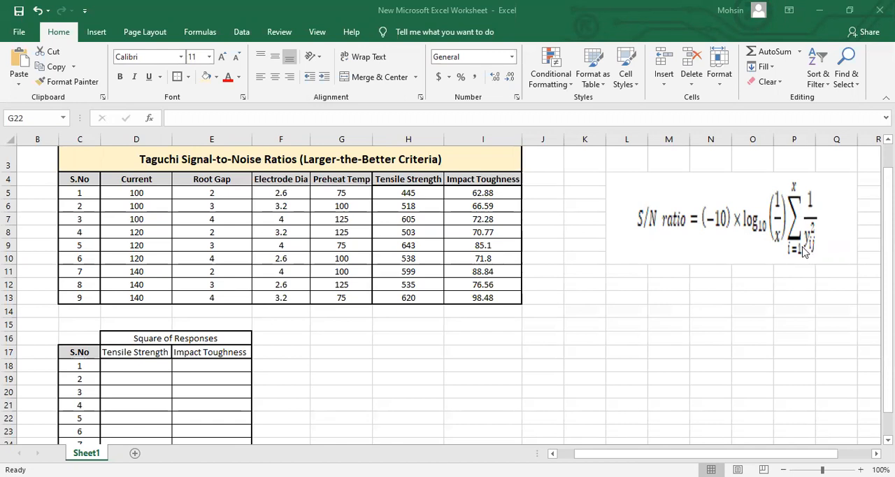
{"action": "mouse_move", "coordinate": [556, 187]}
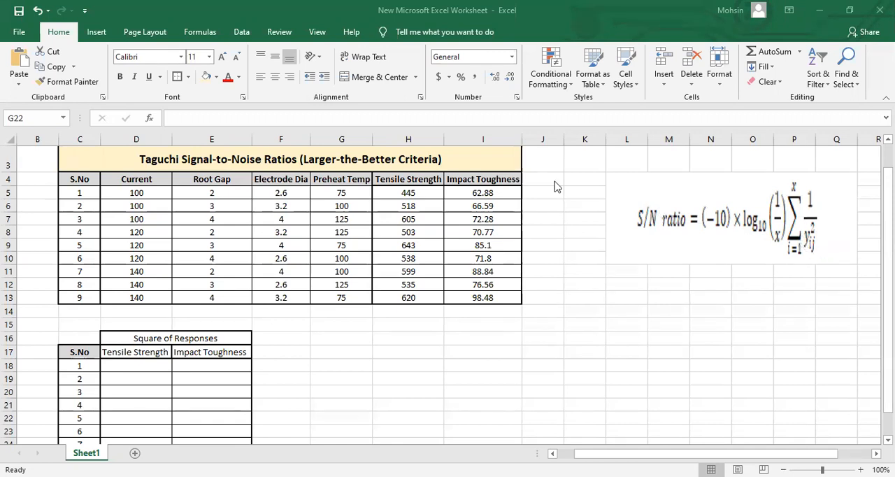
{"action": "mouse_move", "coordinate": [392, 184]}
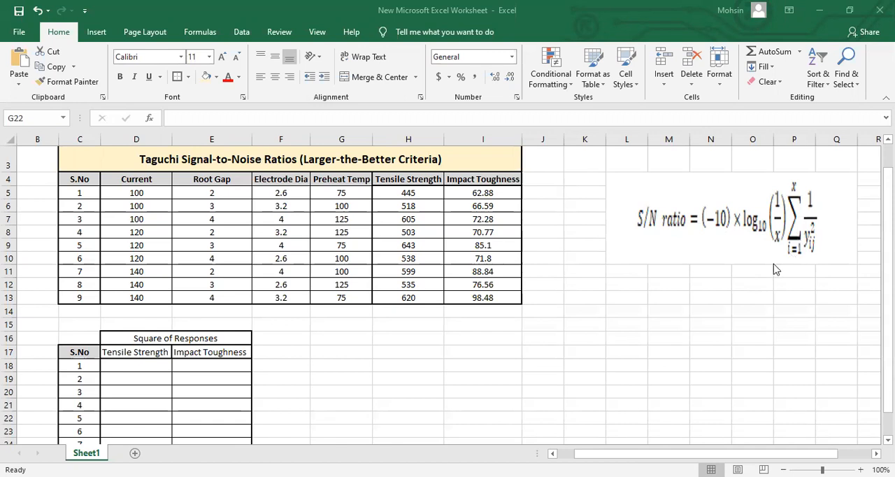
{"action": "mouse_move", "coordinate": [654, 246]}
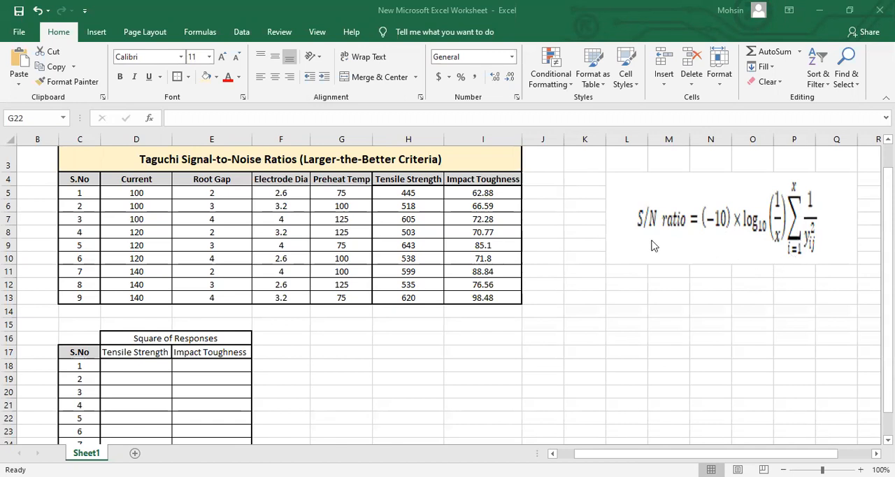
{"action": "mouse_move", "coordinate": [750, 225]}
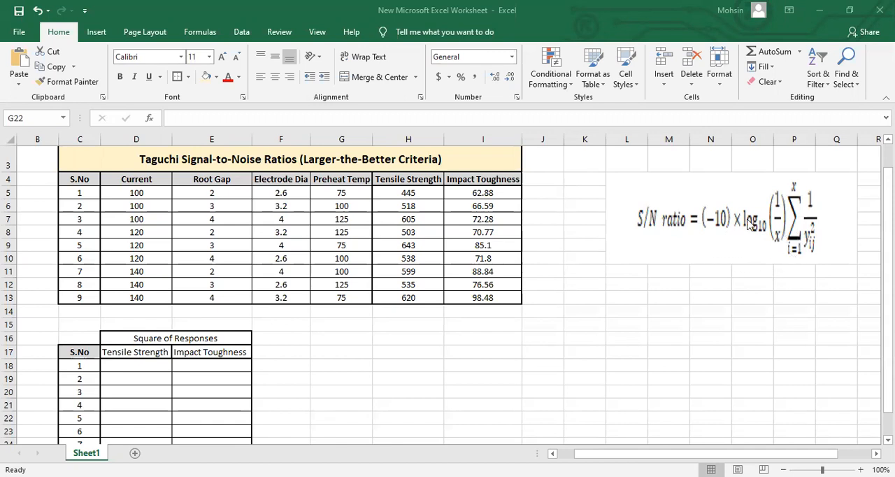
{"action": "mouse_move", "coordinate": [815, 245]}
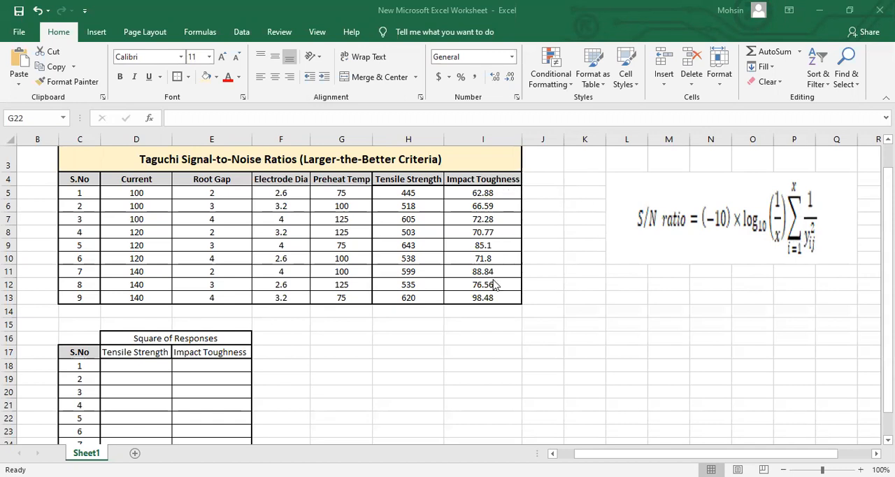
{"action": "mouse_move", "coordinate": [434, 197]}
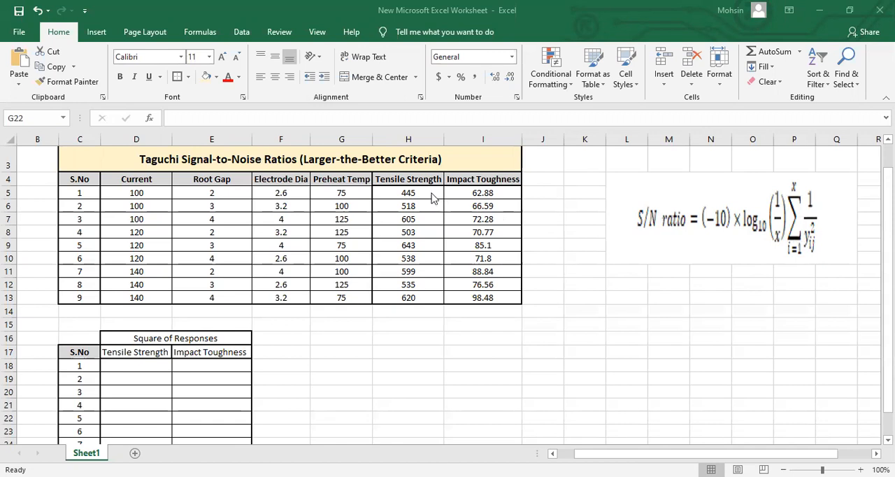
{"action": "mouse_move", "coordinate": [446, 201]}
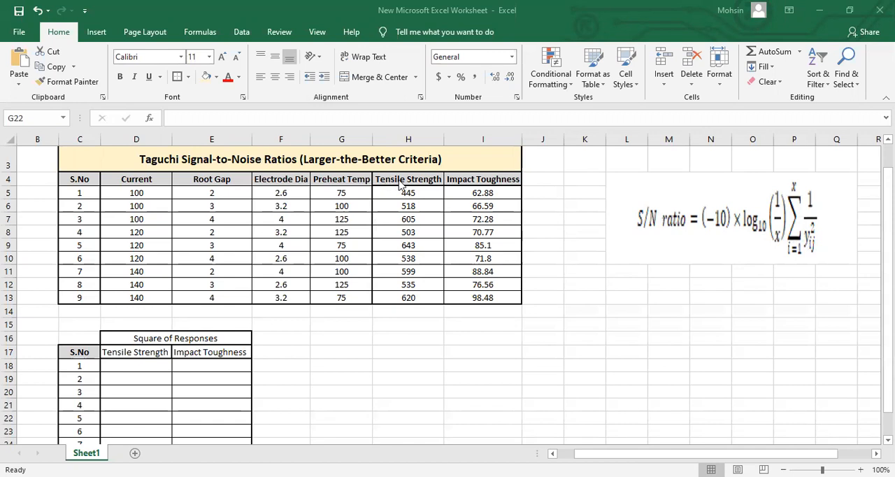
{"action": "mouse_move", "coordinate": [796, 262]}
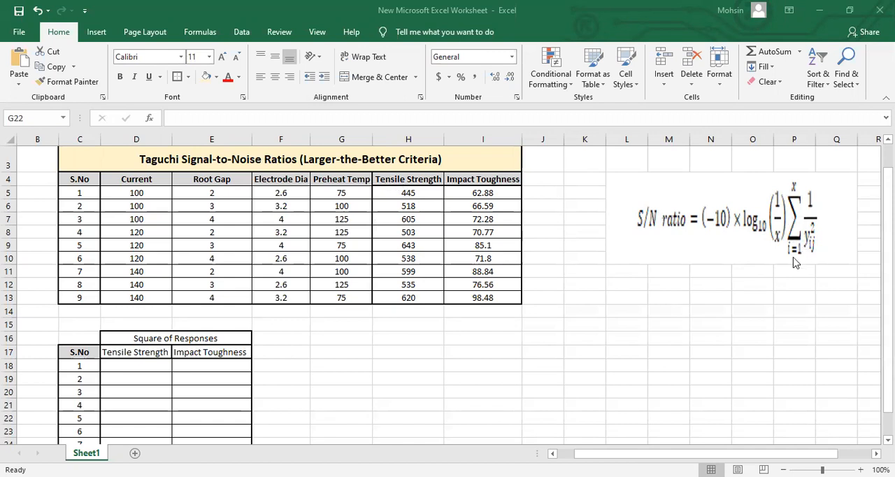
{"action": "mouse_move", "coordinate": [791, 189]}
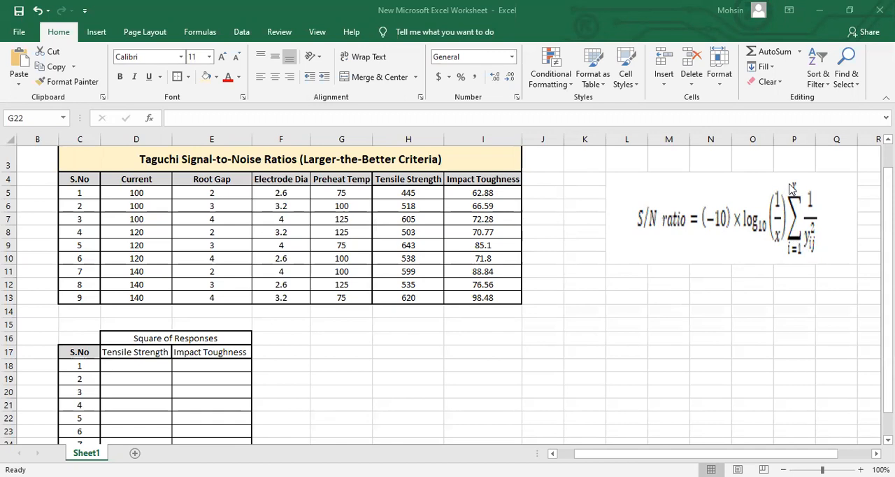
{"action": "mouse_move", "coordinate": [780, 239]}
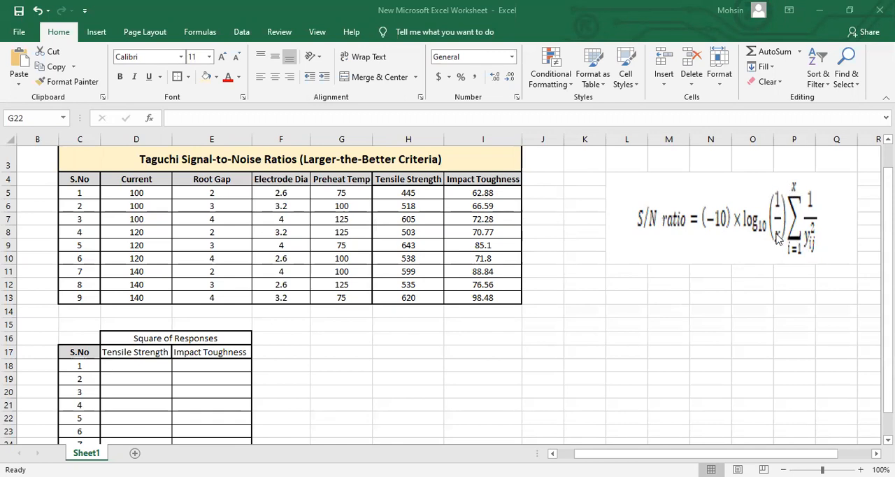
{"action": "mouse_move", "coordinate": [773, 233]}
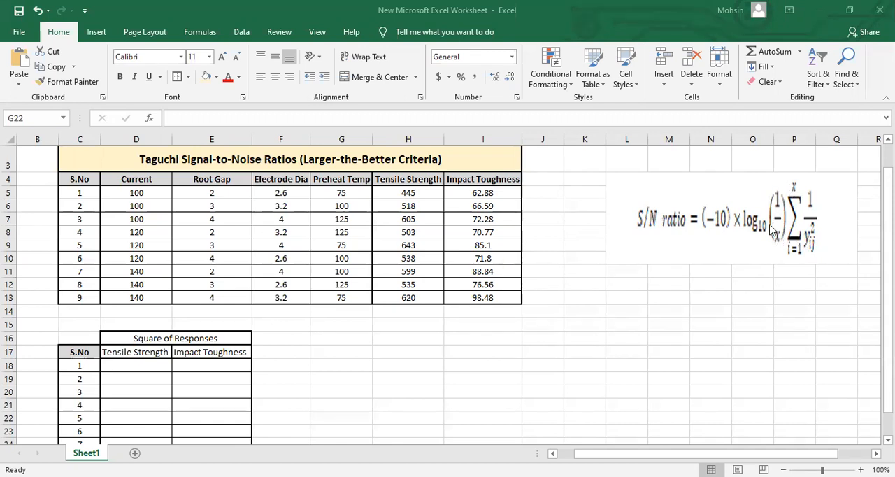
{"action": "mouse_move", "coordinate": [790, 187]}
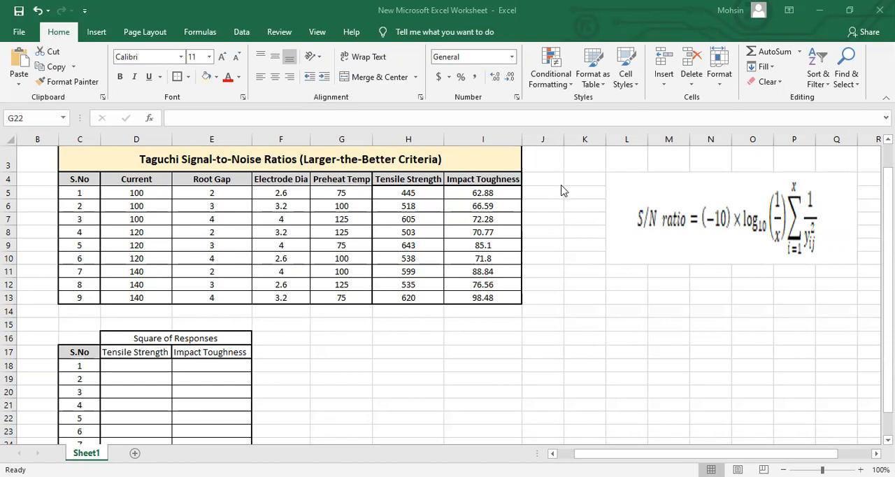
{"action": "mouse_move", "coordinate": [84, 198]}
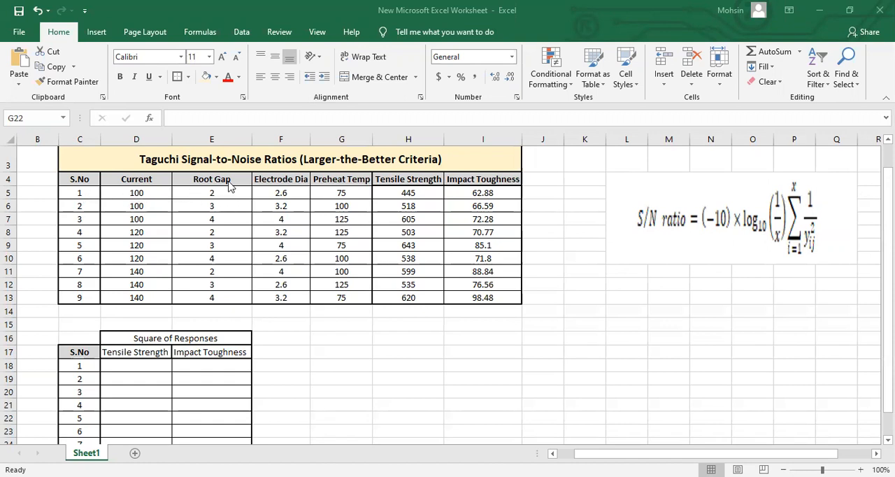
{"action": "mouse_move", "coordinate": [306, 187]}
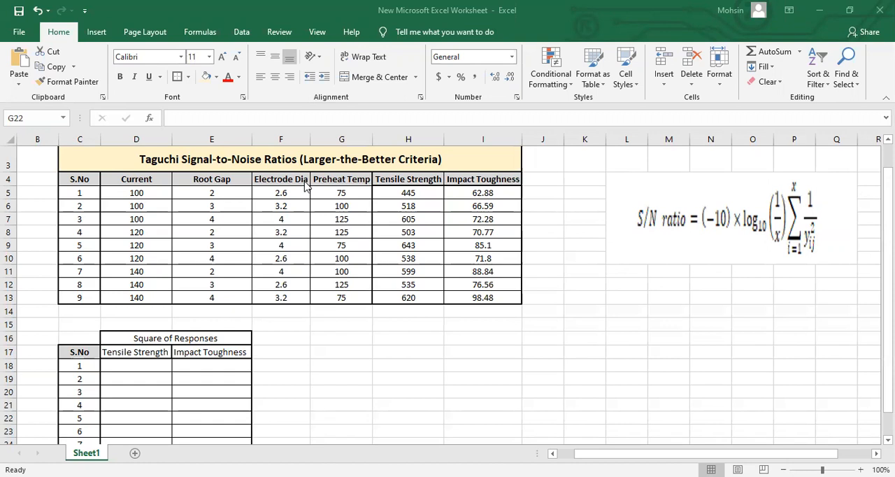
{"action": "mouse_move", "coordinate": [371, 189]}
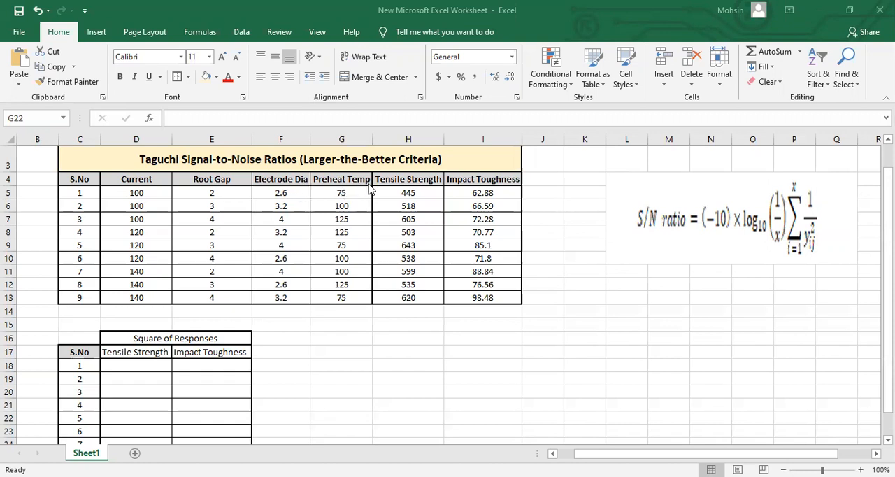
{"action": "mouse_move", "coordinate": [360, 203]}
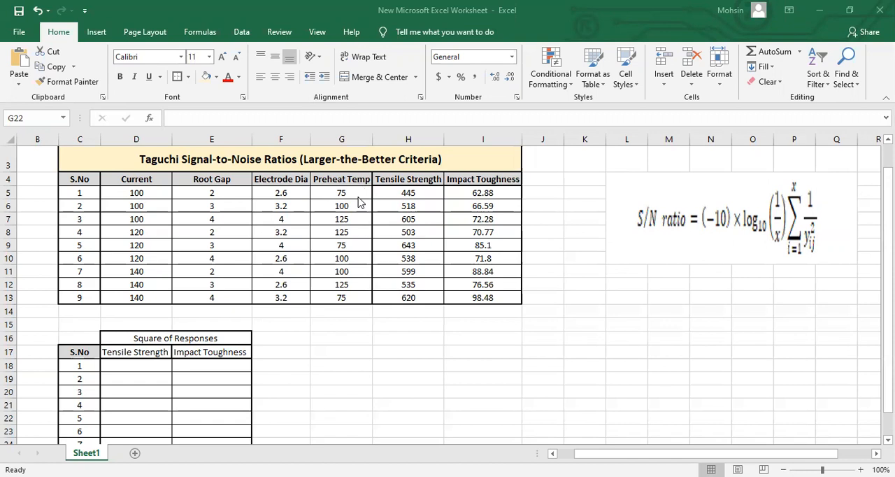
{"action": "mouse_move", "coordinate": [409, 194]}
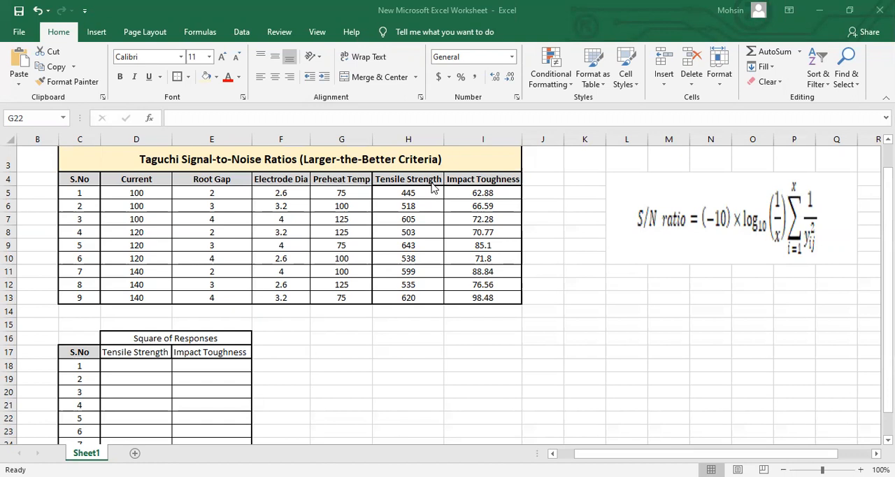
{"action": "mouse_move", "coordinate": [715, 254]}
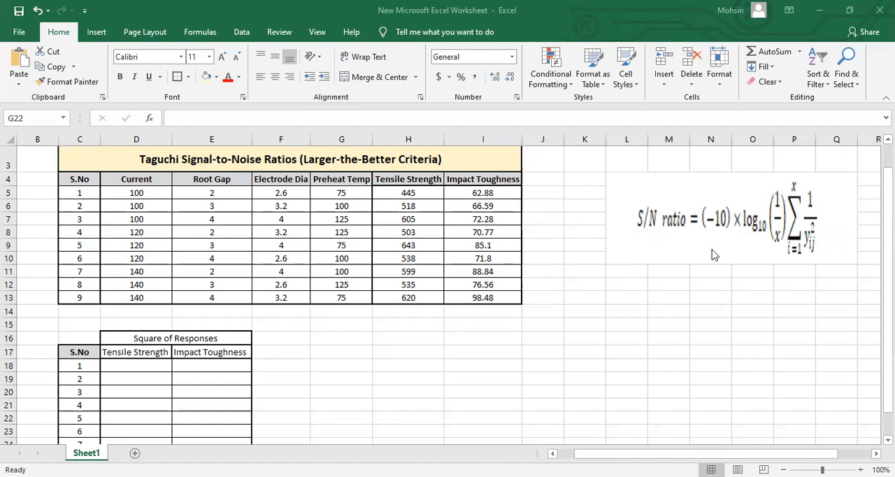
{"action": "mouse_move", "coordinate": [799, 191]}
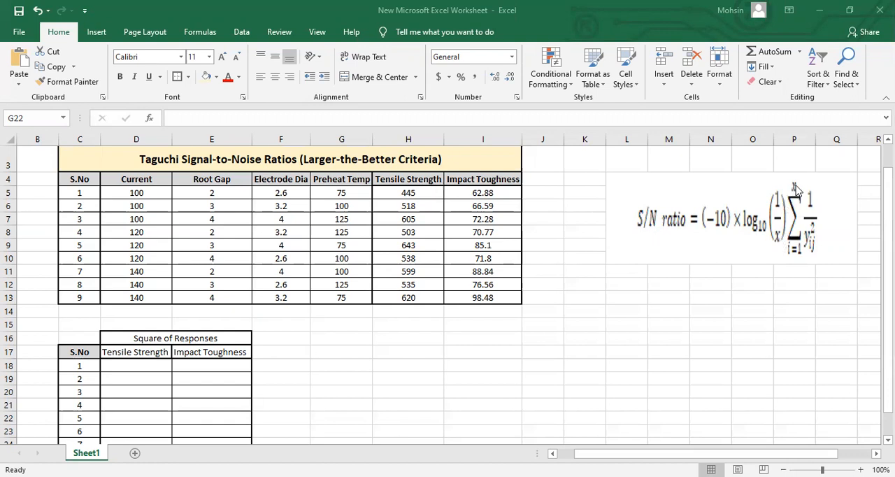
{"action": "mouse_move", "coordinate": [818, 238]}
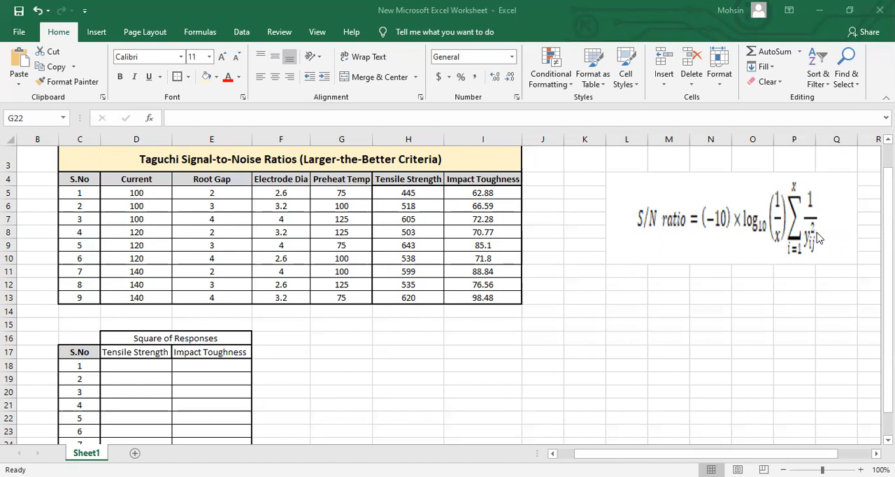
{"action": "mouse_move", "coordinate": [819, 234]}
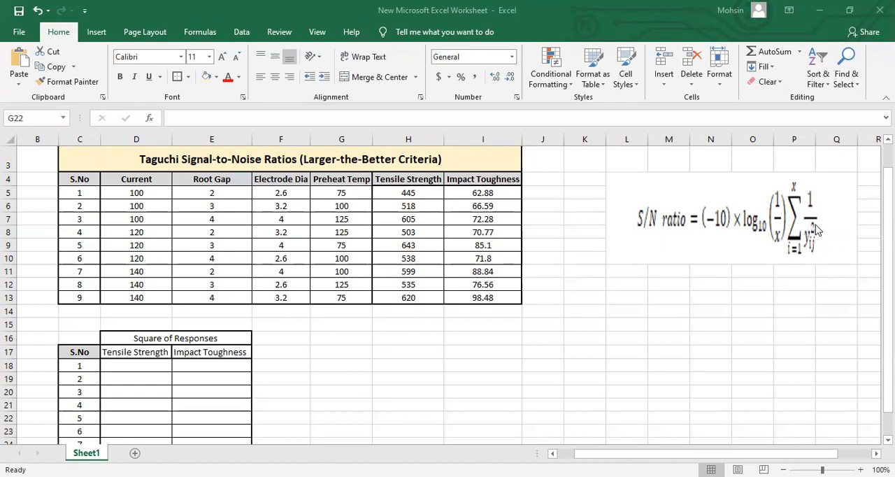
{"action": "mouse_move", "coordinate": [804, 242]}
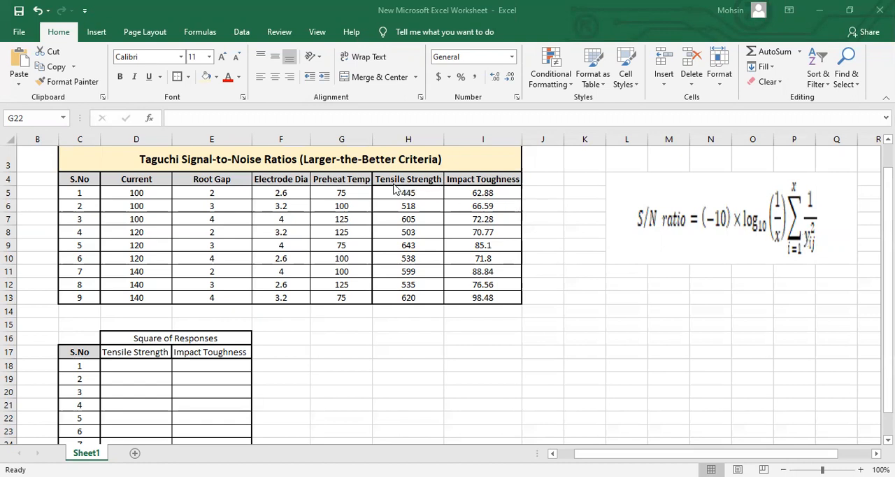
{"action": "mouse_move", "coordinate": [784, 245]}
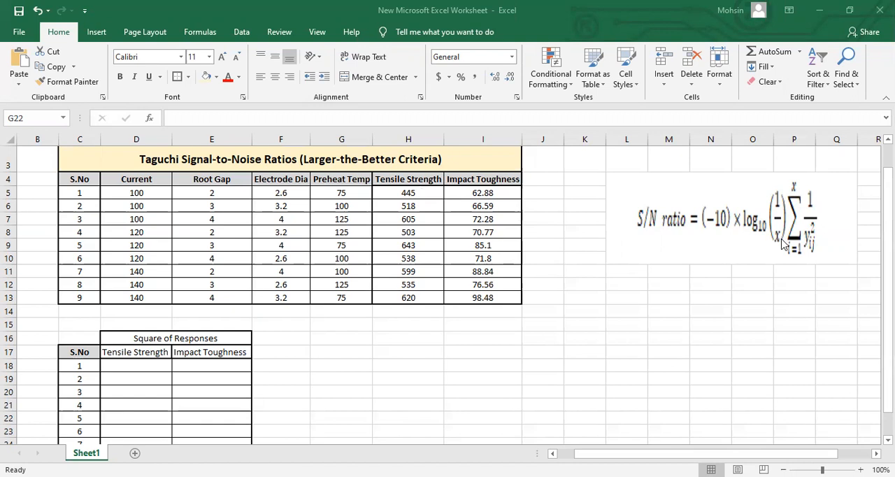
{"action": "mouse_move", "coordinate": [818, 222]}
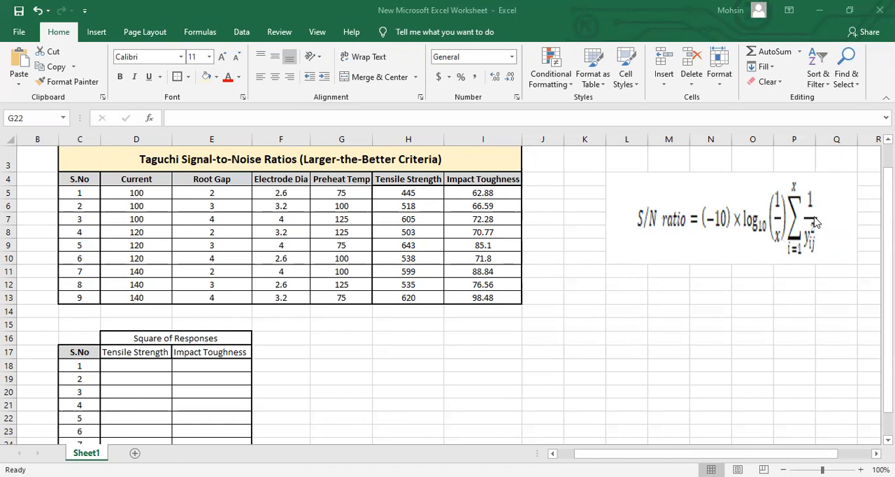
{"action": "mouse_move", "coordinate": [828, 252]}
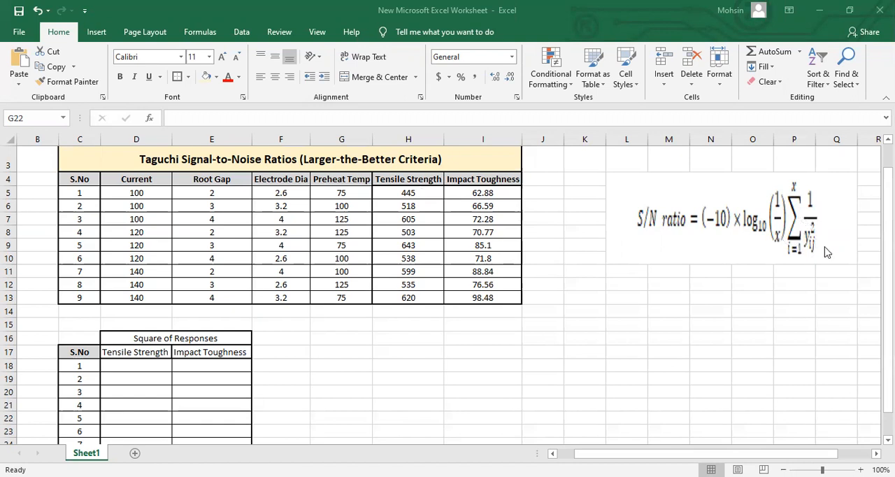
{"action": "mouse_move", "coordinate": [658, 184]}
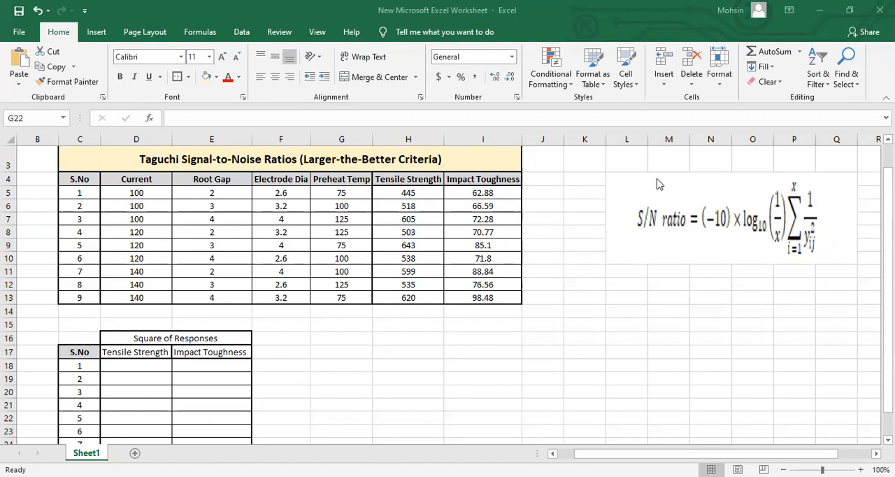
{"action": "mouse_move", "coordinate": [637, 187]}
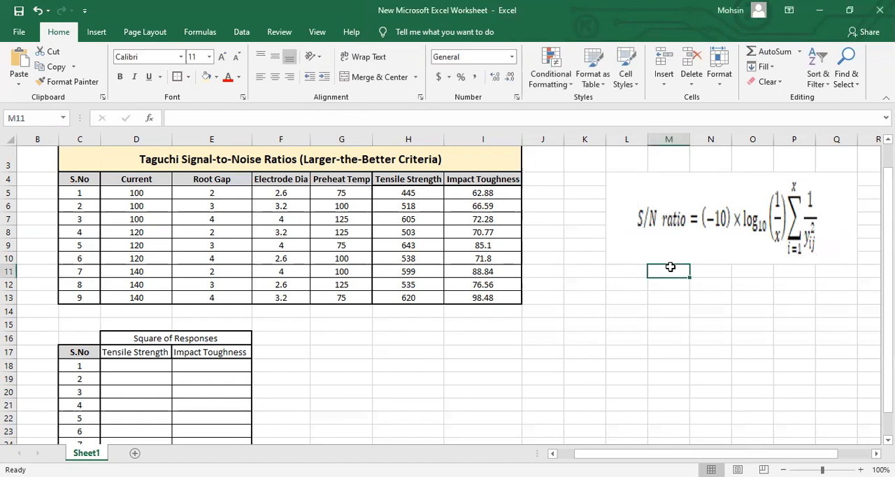
Step: Enter =H5*H5 in D18 to square run 1's tensile strength, then select the result
{"action": "left_click", "coordinate": [669, 339]}
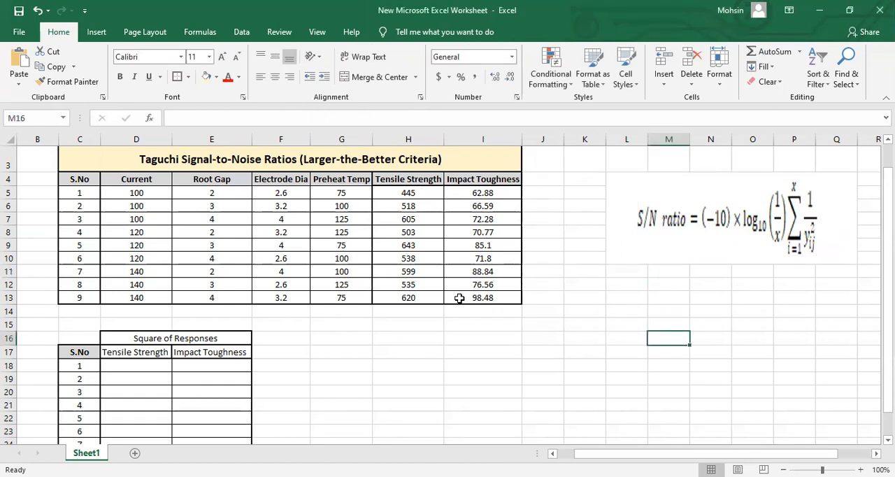
{"action": "mouse_move", "coordinate": [150, 365]}
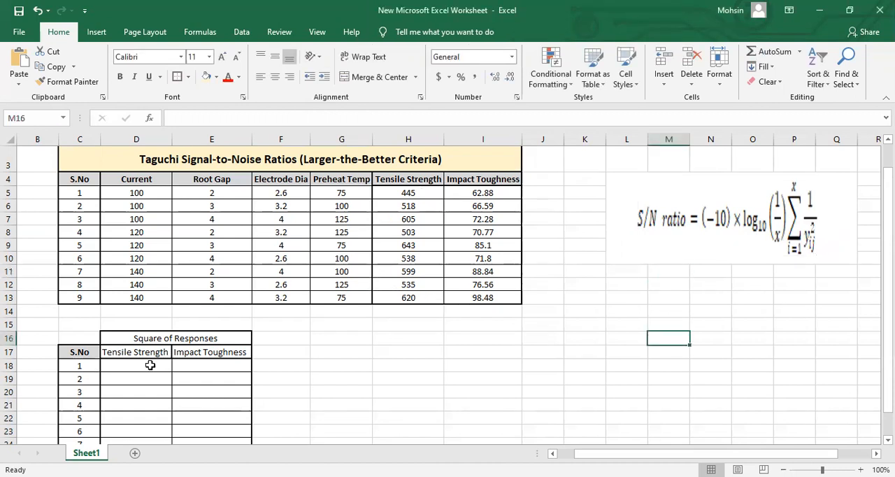
{"action": "type", "text": "="}
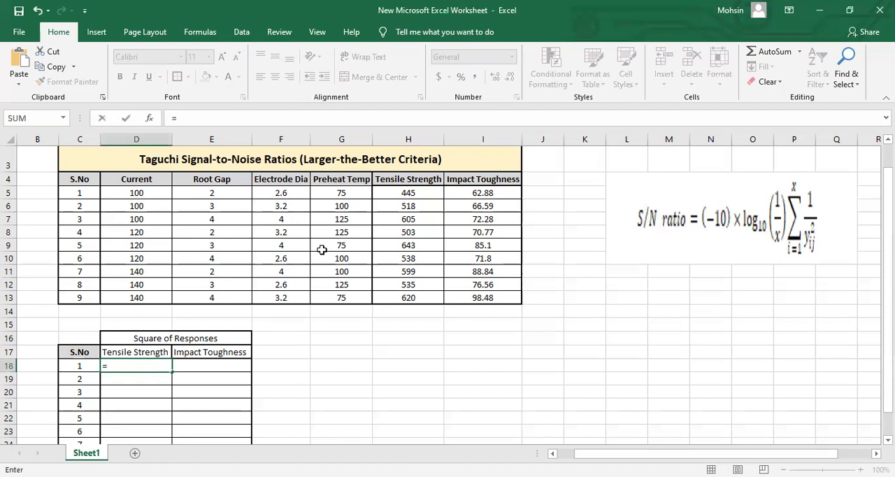
{"action": "left_click", "coordinate": [408, 192]}
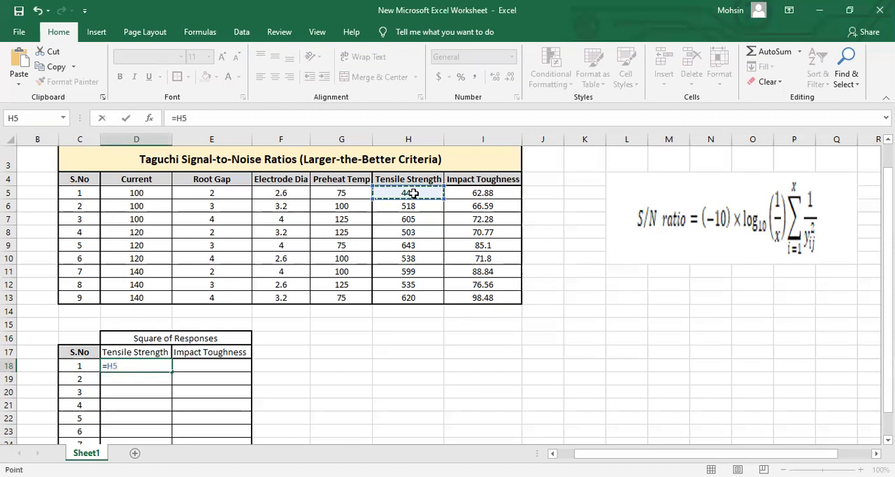
{"action": "type", "text": "*"}
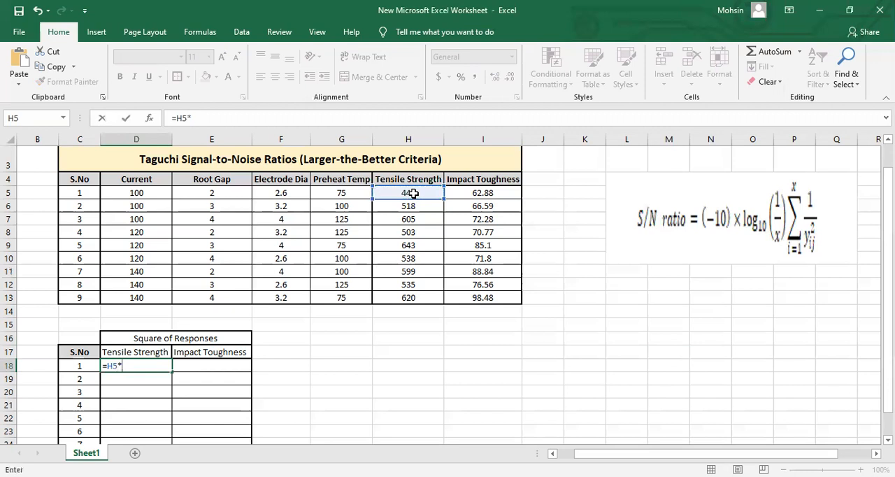
{"action": "left_click", "coordinate": [408, 192]}
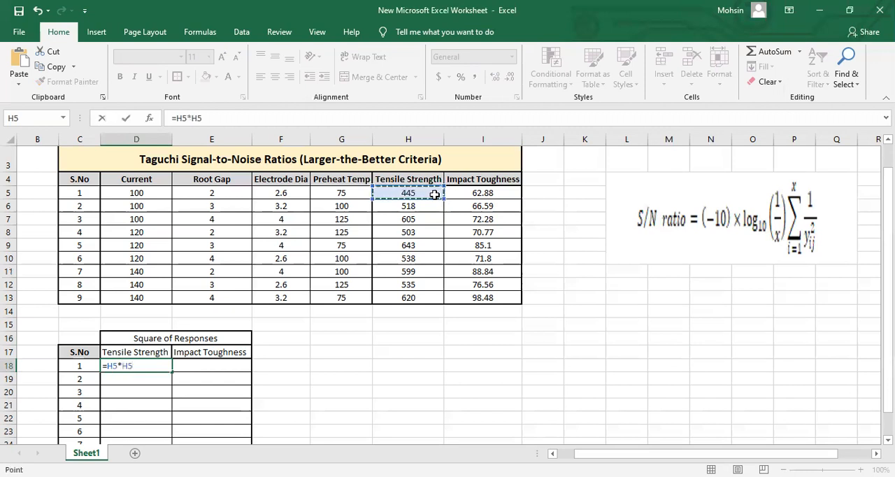
{"action": "key", "text": "enter"}
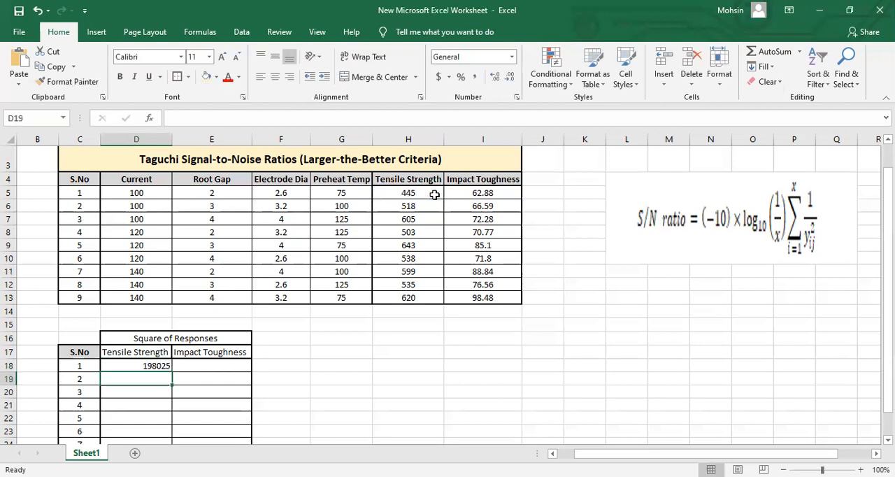
{"action": "left_click", "coordinate": [136, 365]}
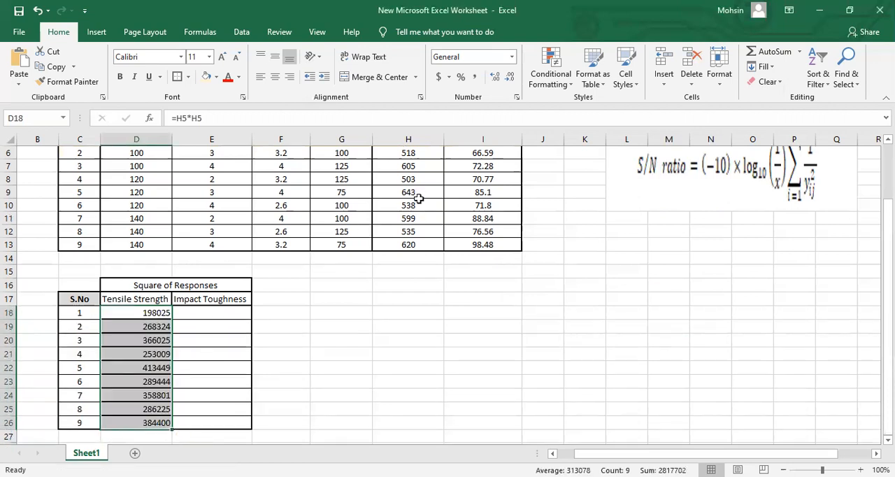
{"action": "mouse_move", "coordinate": [803, 253]}
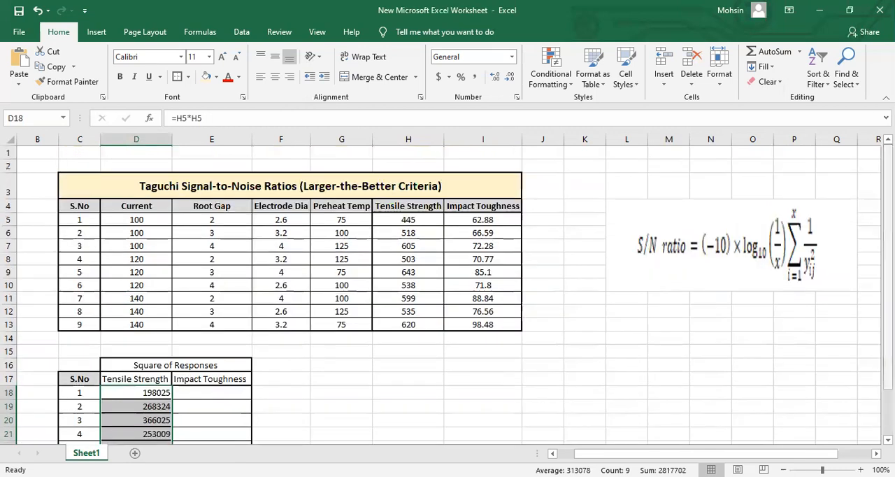
Step: Square run 1's impact toughness with =I5*I5 and fill it down through run 9
{"action": "left_click", "coordinate": [211, 393]}
{"action": "type", "text": "="}
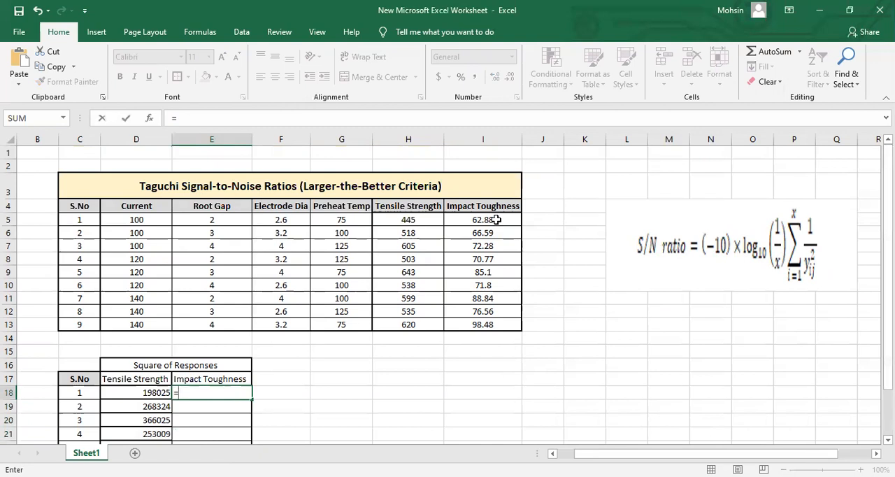
{"action": "left_click", "coordinate": [482, 220]}
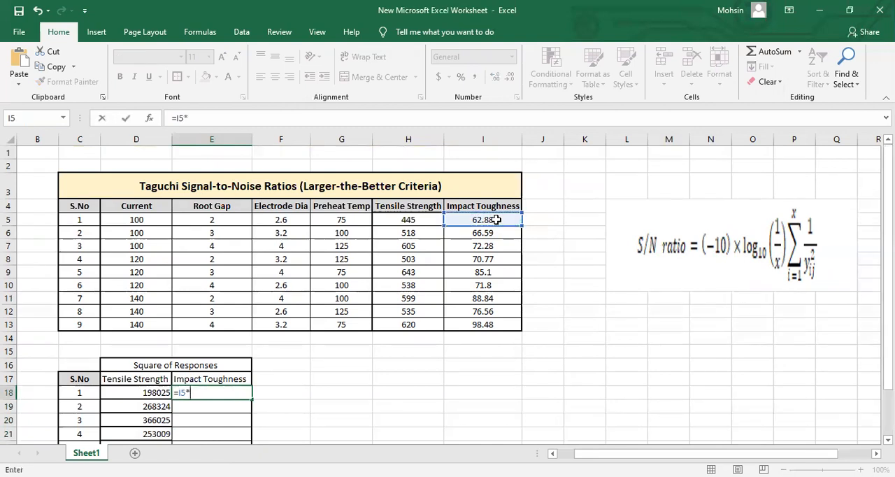
{"action": "left_click", "coordinate": [483, 220]}
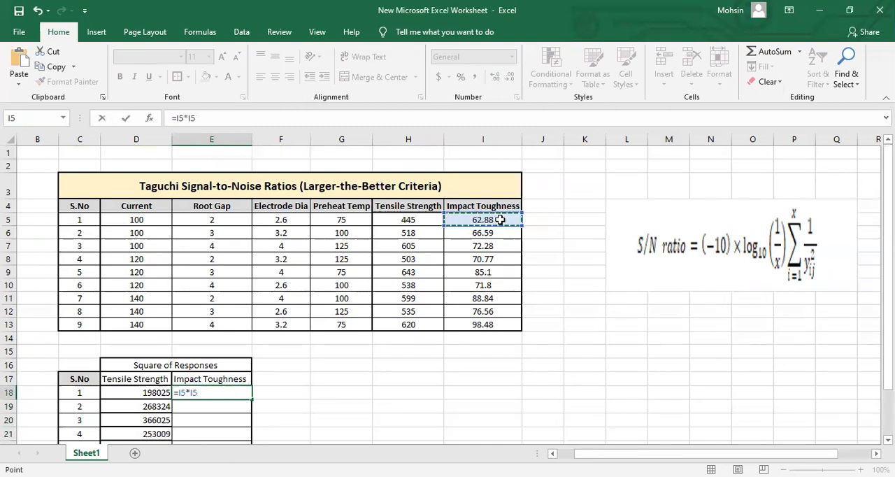
{"action": "key", "text": "enter"}
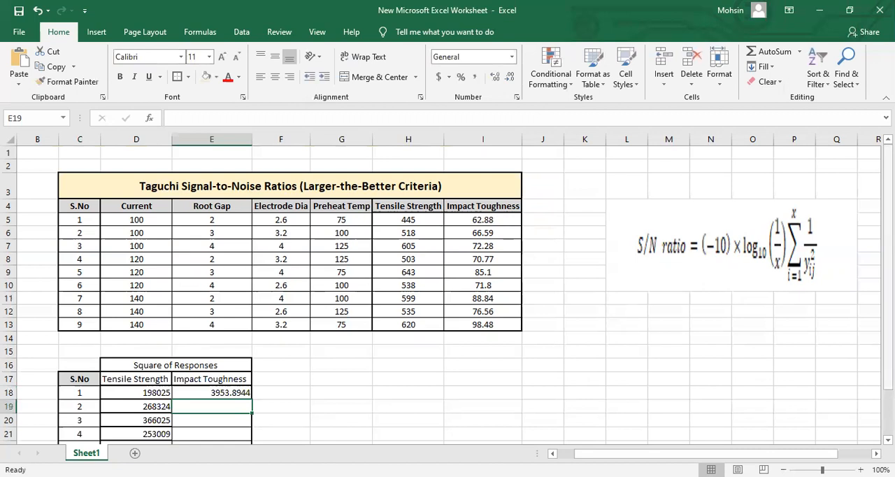
{"action": "scroll", "scroll_direction": "down", "scroll_amount": 3}
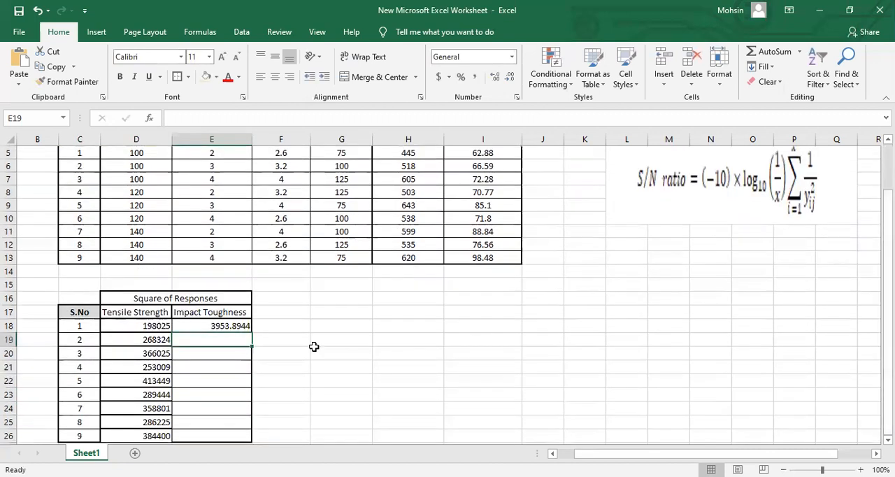
{"action": "left_click", "coordinate": [211, 326]}
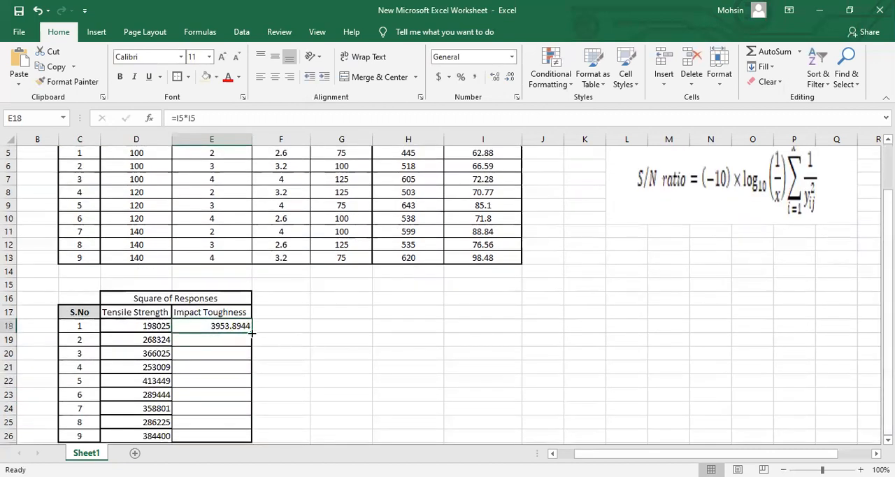
{"action": "left_click_drag", "start_coordinate": [251, 326], "coordinate": [246, 437]}
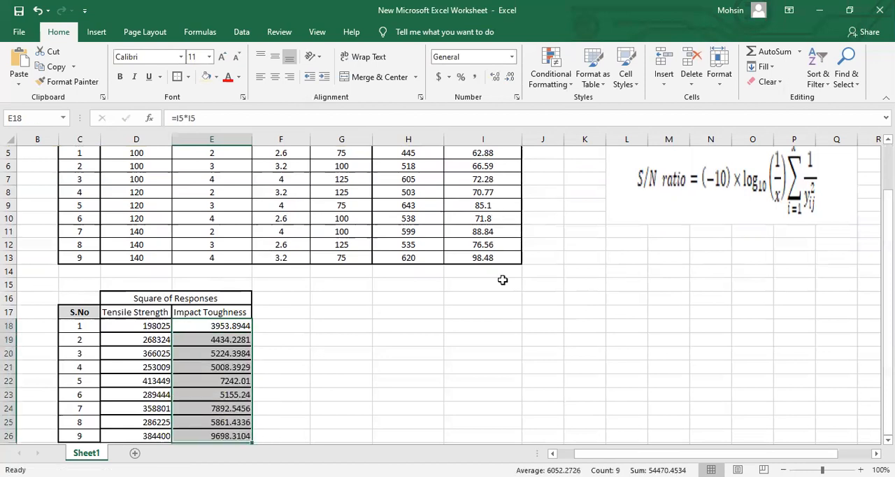
{"action": "mouse_move", "coordinate": [558, 436]}
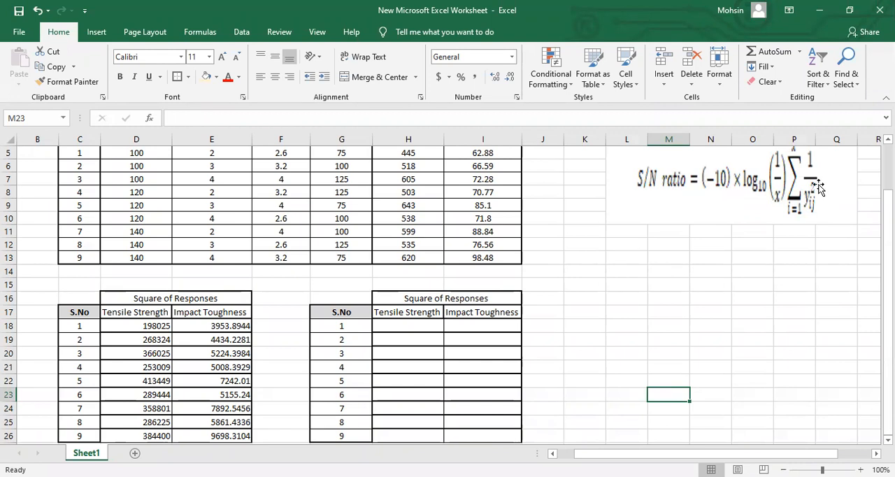
{"action": "mouse_move", "coordinate": [819, 166]}
{"action": "type", "text": "="}
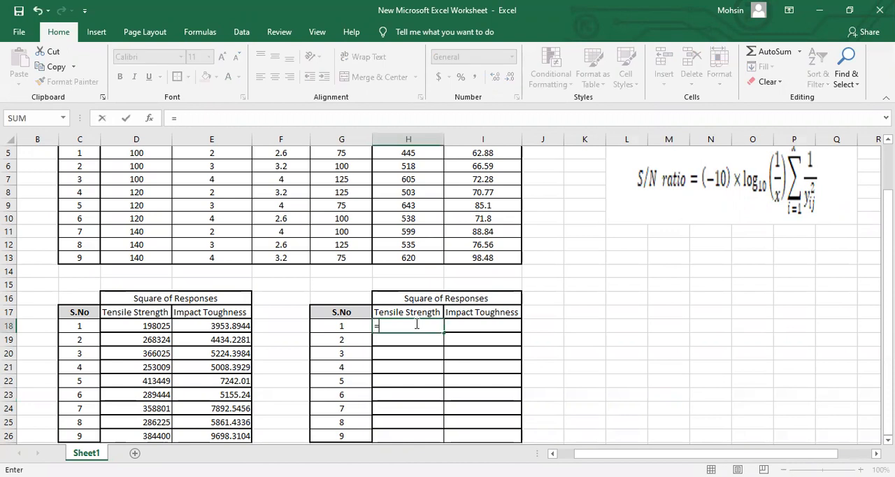
Step: Enter 1/squared-response reciprocal formulas for tensile strength and impact toughness, filling down nine runs
{"action": "type", "text": "1/"}
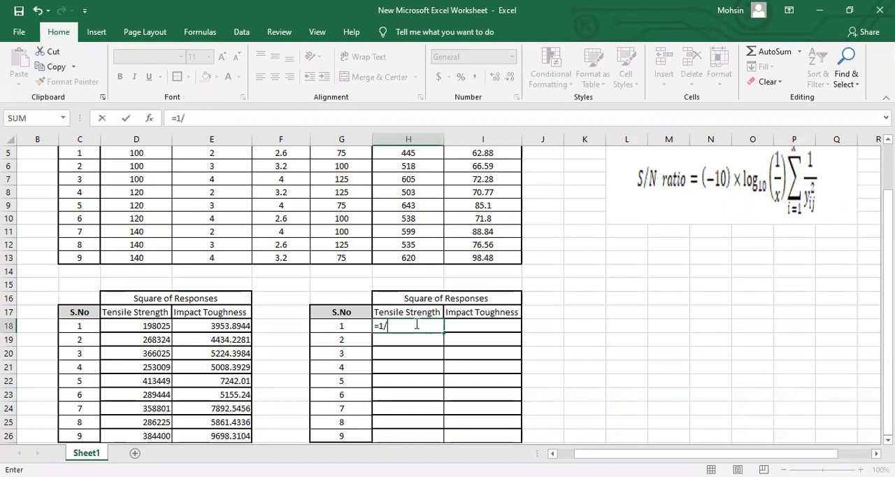
{"action": "left_click", "coordinate": [136, 326]}
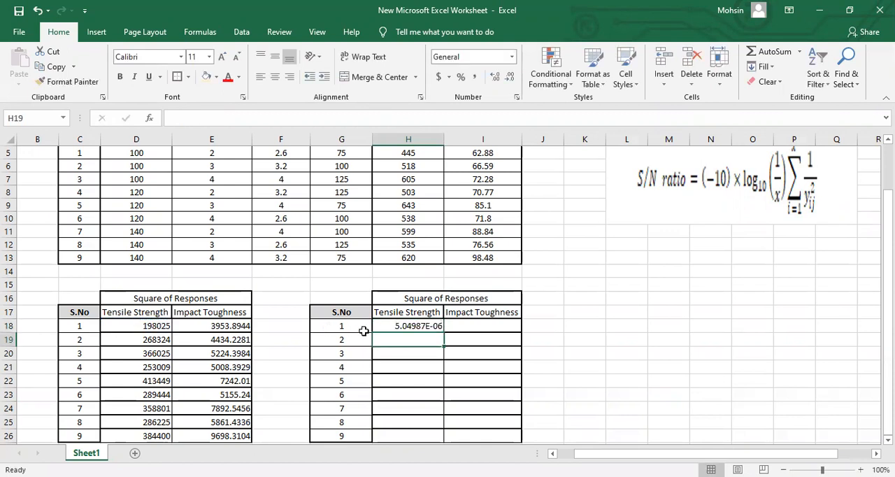
{"action": "left_click", "coordinate": [409, 326]}
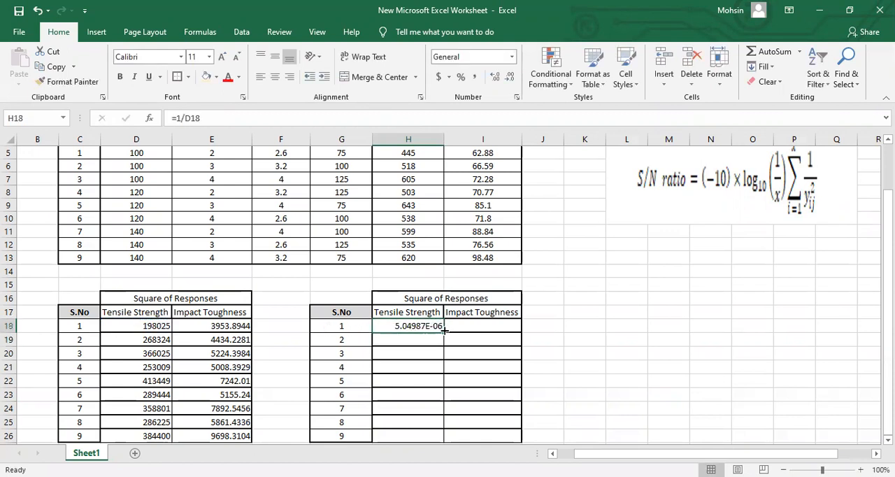
{"action": "scroll", "scroll_direction": "down", "scroll_amount": 3}
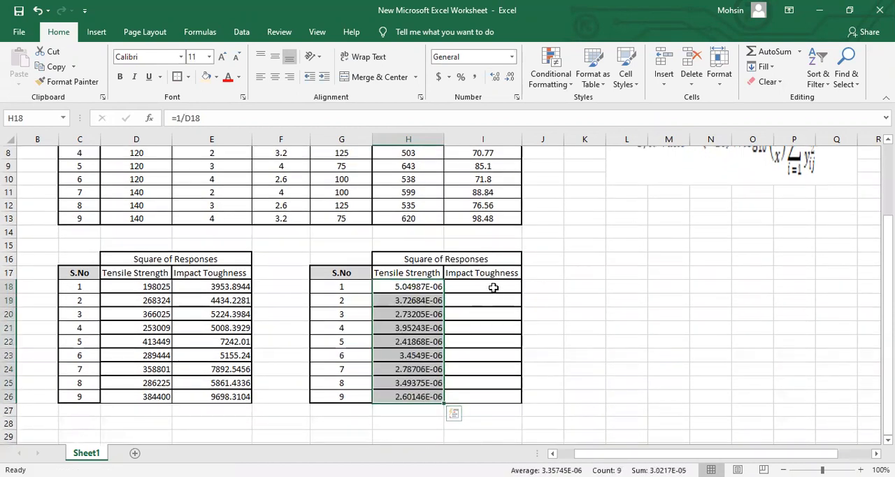
{"action": "type", "text": "="}
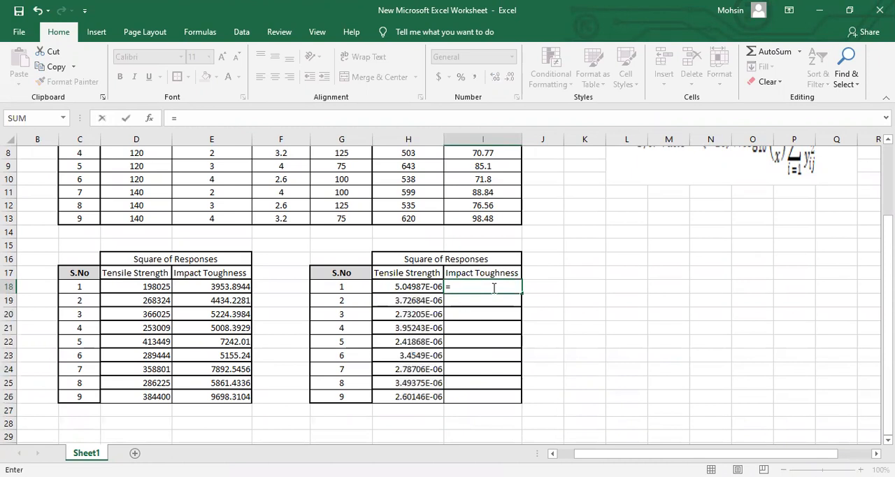
{"action": "type", "text": "1/"}
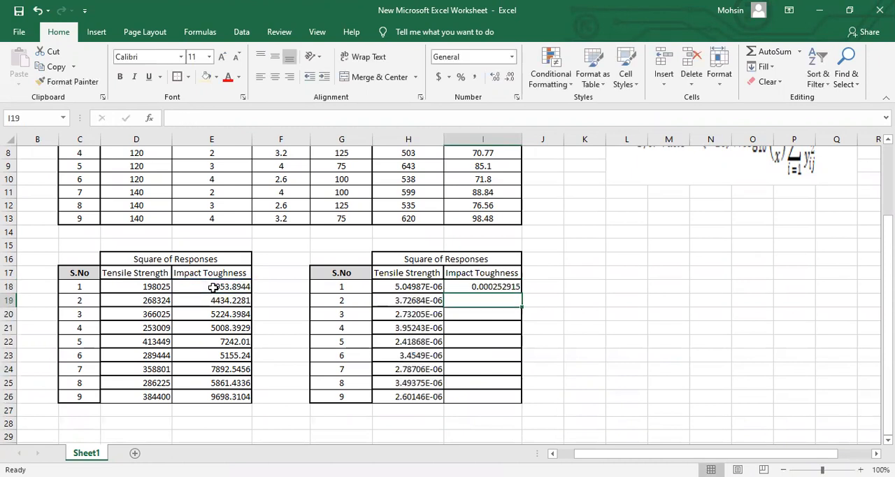
{"action": "left_click", "coordinate": [482, 287]}
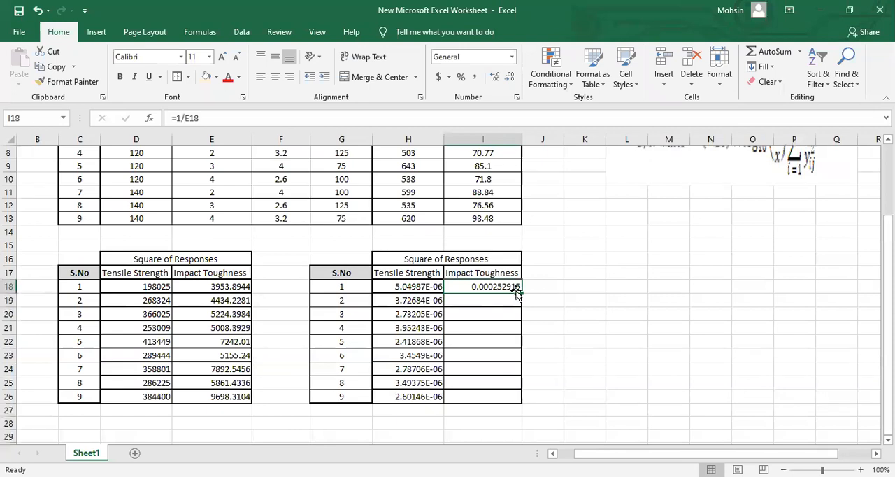
{"action": "left_click_drag", "start_coordinate": [516, 292], "coordinate": [516, 396]}
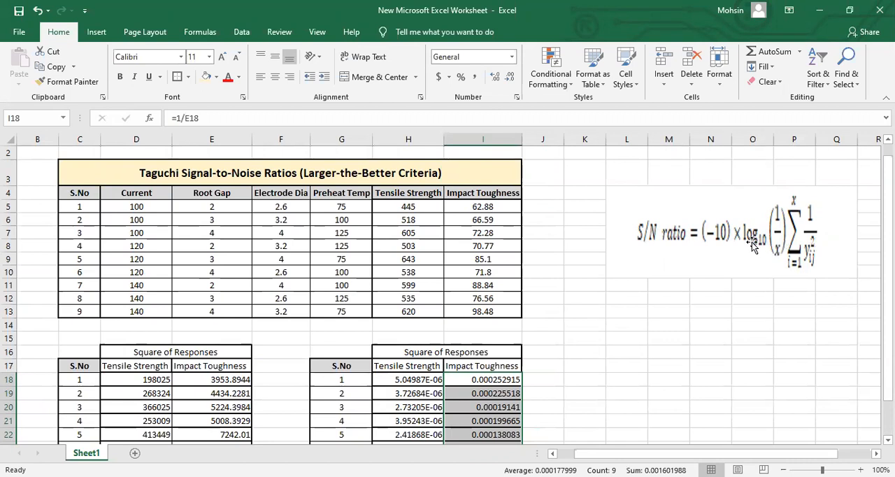
{"action": "mouse_move", "coordinate": [829, 234]}
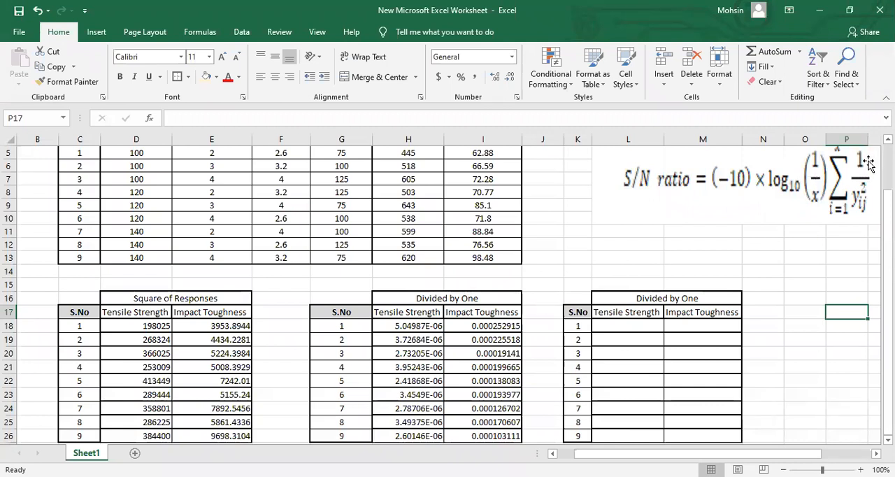
{"action": "mouse_move", "coordinate": [670, 293]}
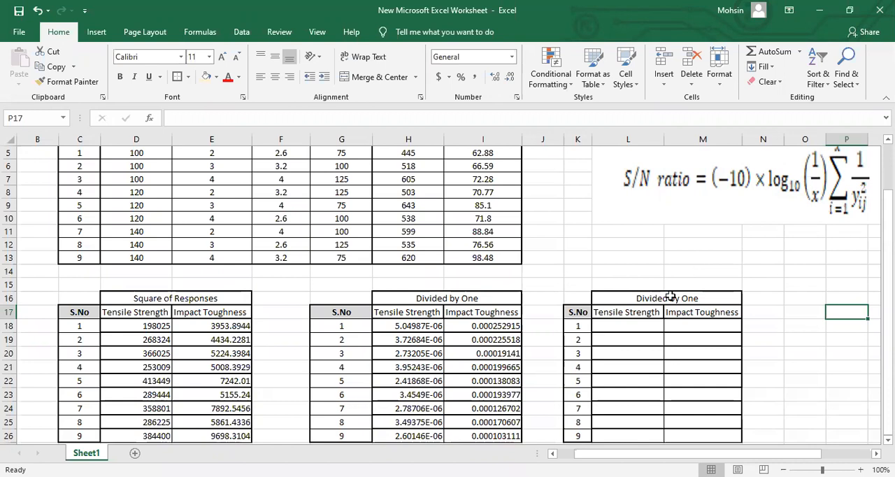
{"action": "mouse_move", "coordinate": [798, 191]}
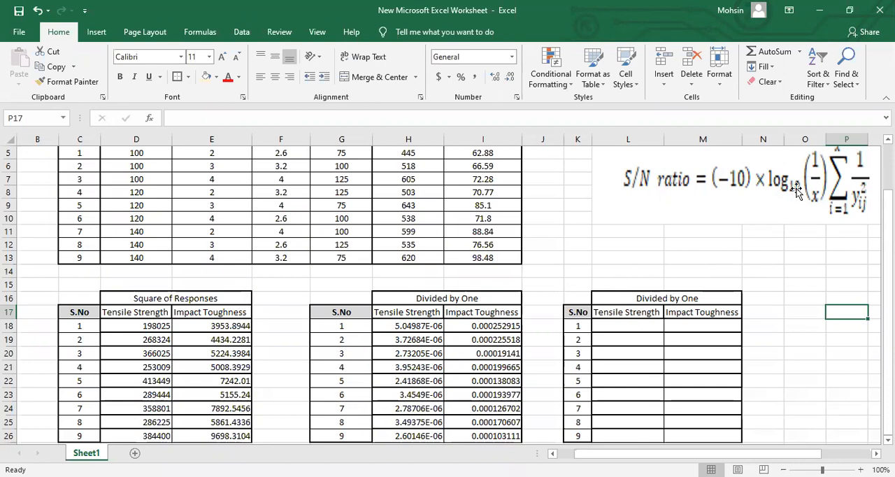
{"action": "mouse_move", "coordinate": [635, 321]}
{"action": "type", "text": "="}
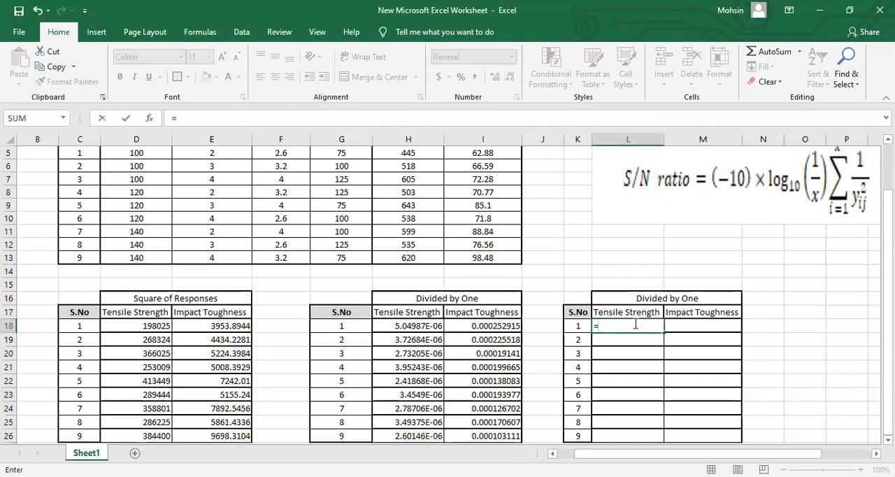
Step: Enter the tensile strength S/N formula (-10)*LOG10 of the reciprocal for run 1
{"action": "type", "text": "(-10"}
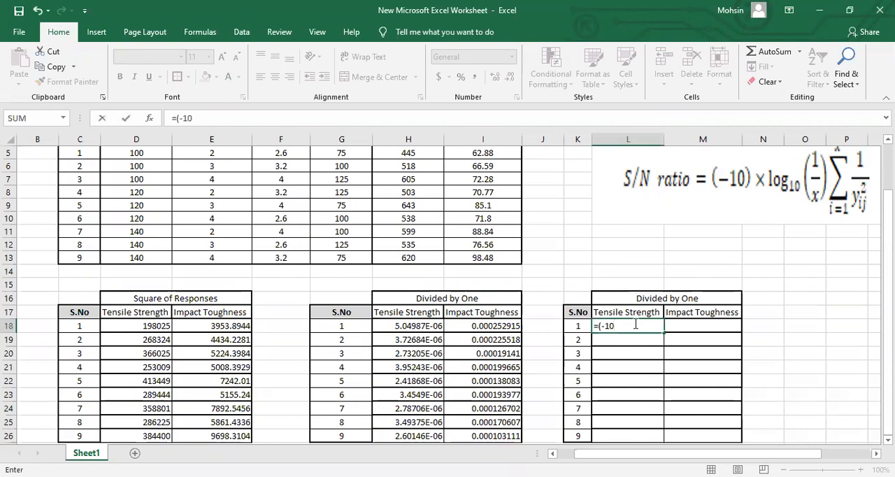
{"action": "type", "text": ")"}
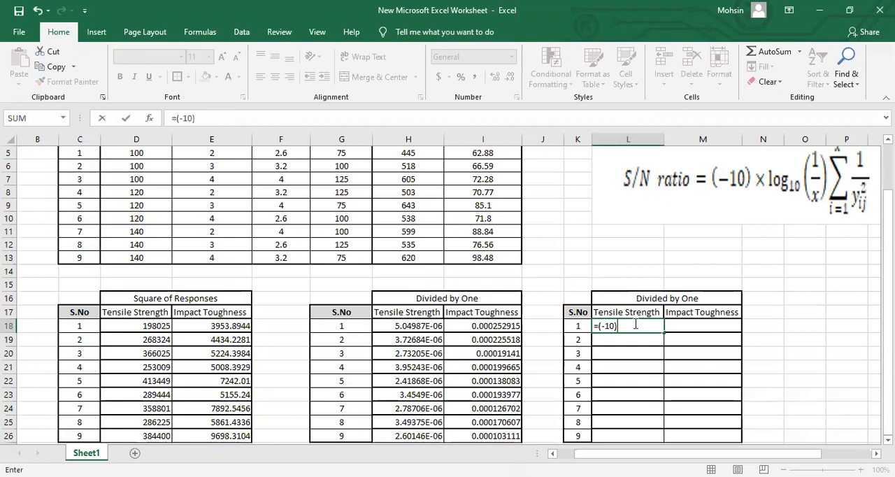
{"action": "type", "text": "*"}
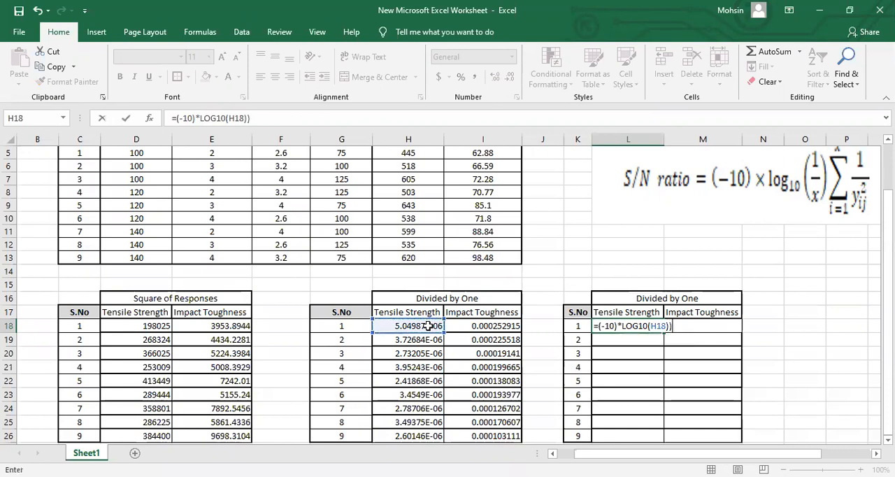
{"action": "key", "text": "enter"}
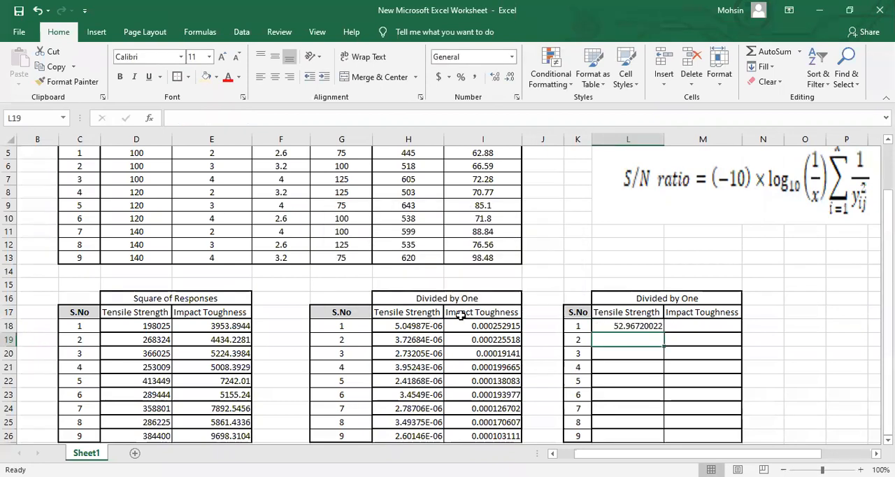
{"action": "left_click", "coordinate": [628, 325]}
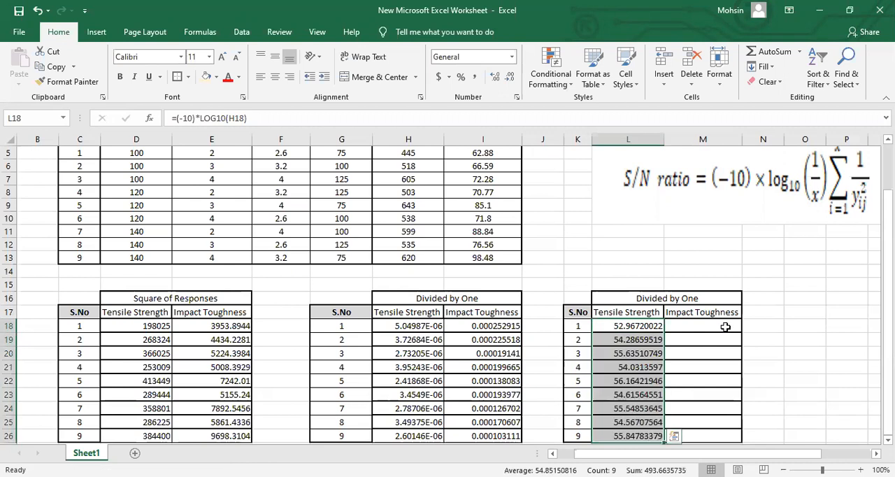
Step: Enter the impact toughness S/N formula (-10)*LOG10 of the run 1 reciprocal
{"action": "left_click", "coordinate": [703, 326]}
{"action": "type", "text": "="}
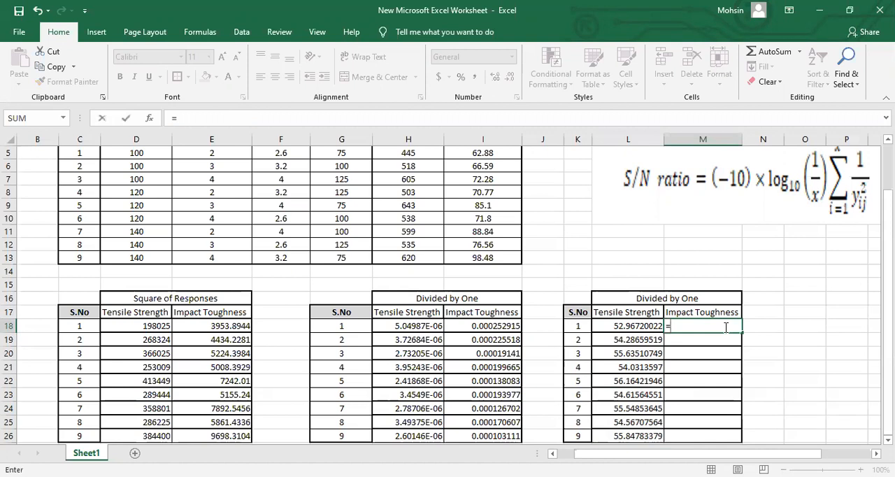
{"action": "type", "text": "(-1"}
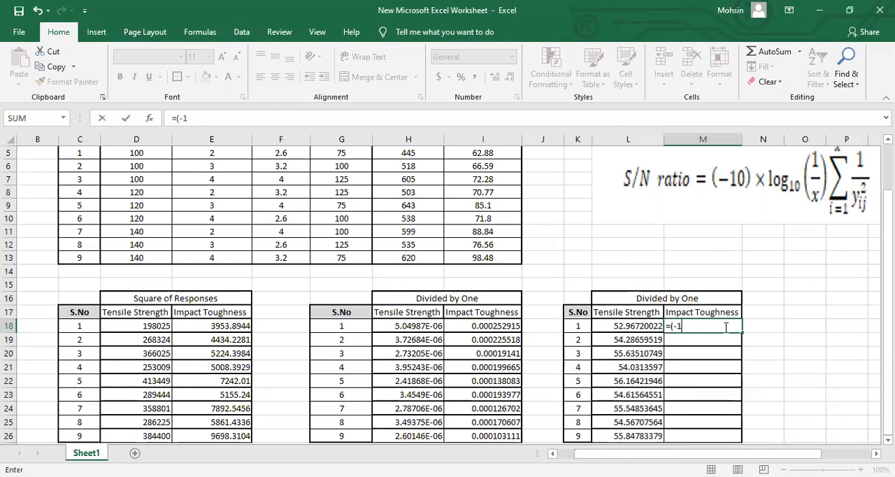
{"action": "type", "text": "0)"}
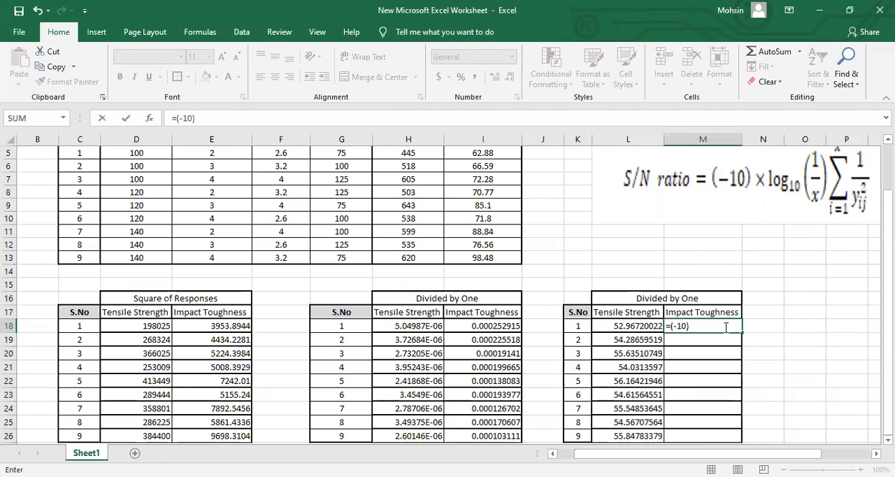
{"action": "type", "text": "*"}
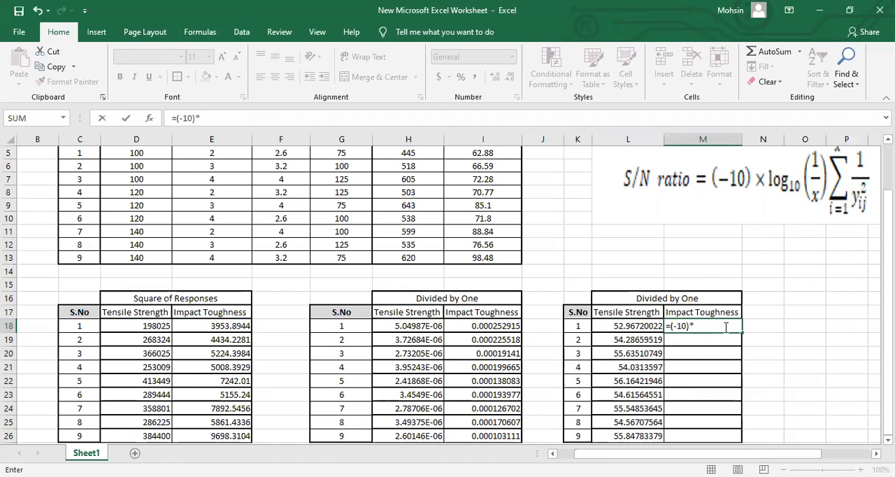
{"action": "type", "text": "LOG10("}
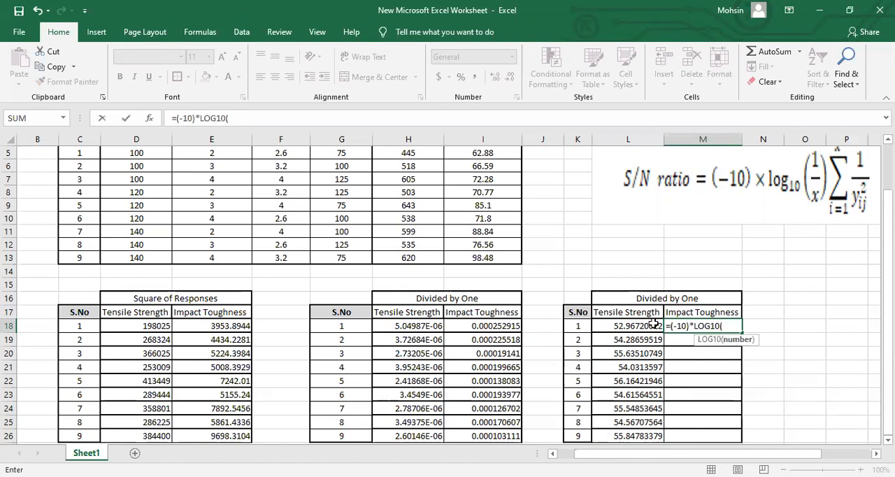
{"action": "left_click", "coordinate": [483, 326]}
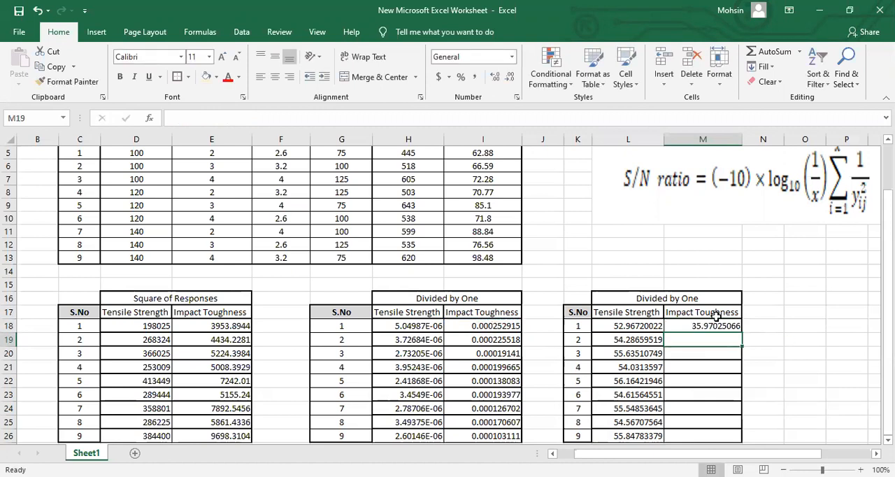
{"action": "left_click", "coordinate": [703, 325]}
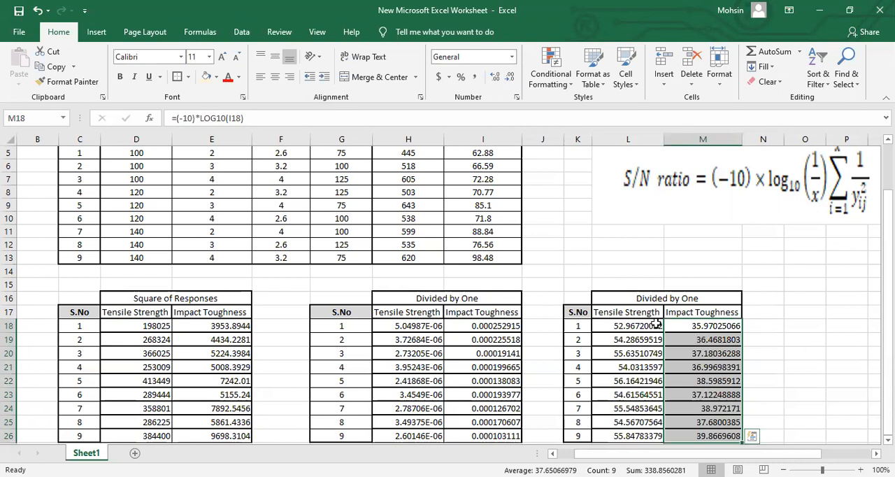
{"action": "mouse_move", "coordinate": [691, 302]}
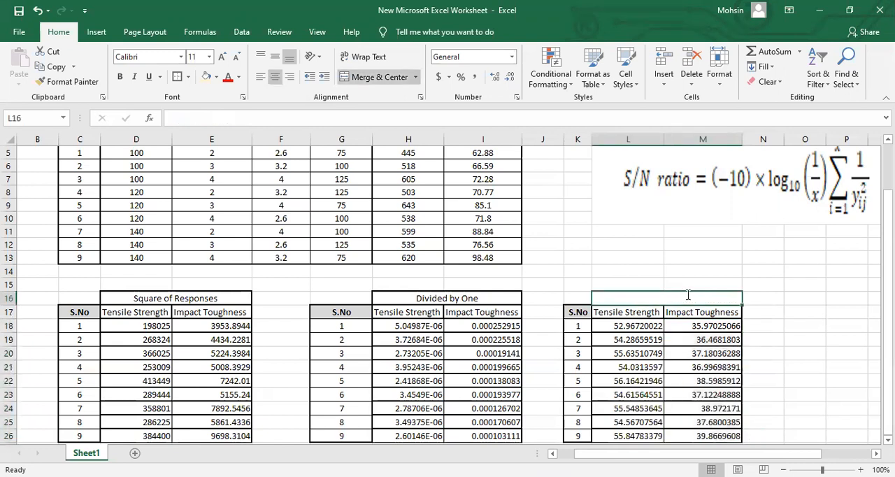
Step: Type 'SN ratios' as the third table's title and confirm it
{"action": "type", "text": "SN rat"}
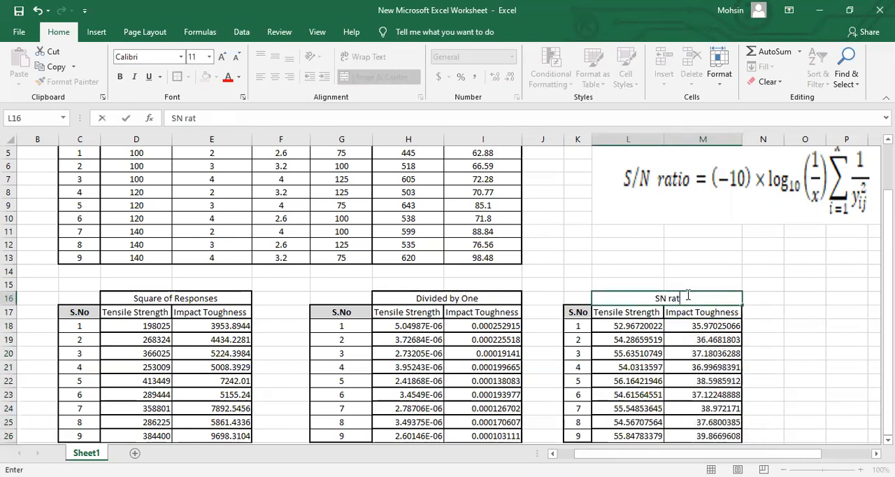
{"action": "type", "text": "ios"}
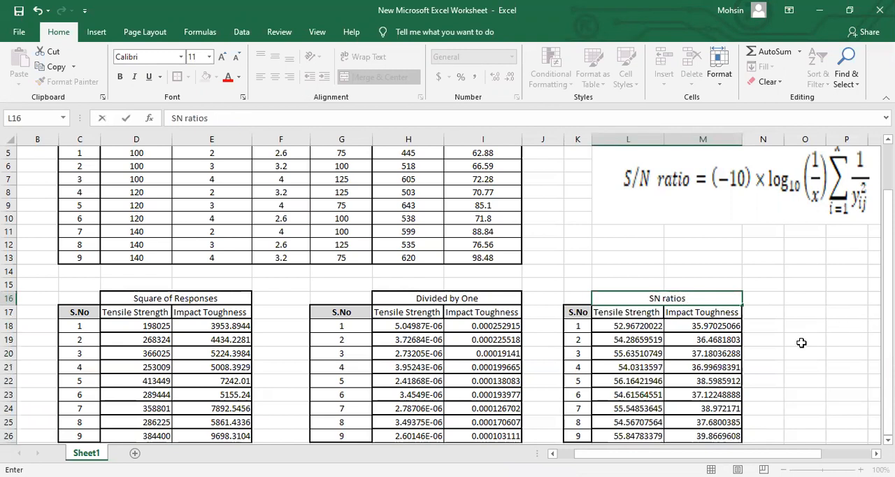
{"action": "left_click", "coordinate": [805, 339]}
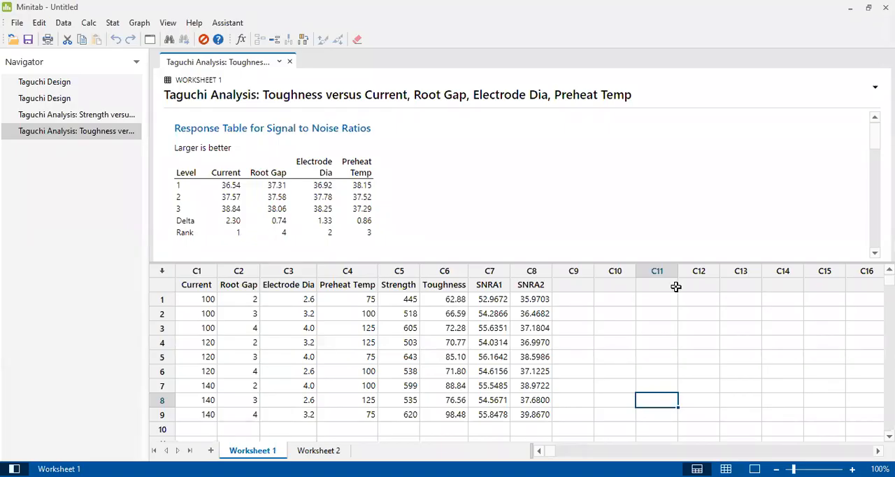
{"action": "mouse_move", "coordinate": [528, 305]}
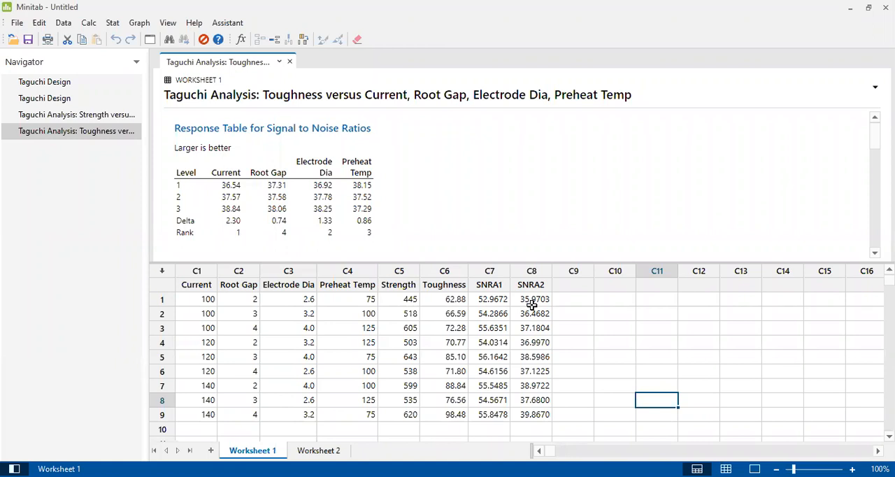
{"action": "mouse_move", "coordinate": [521, 305]}
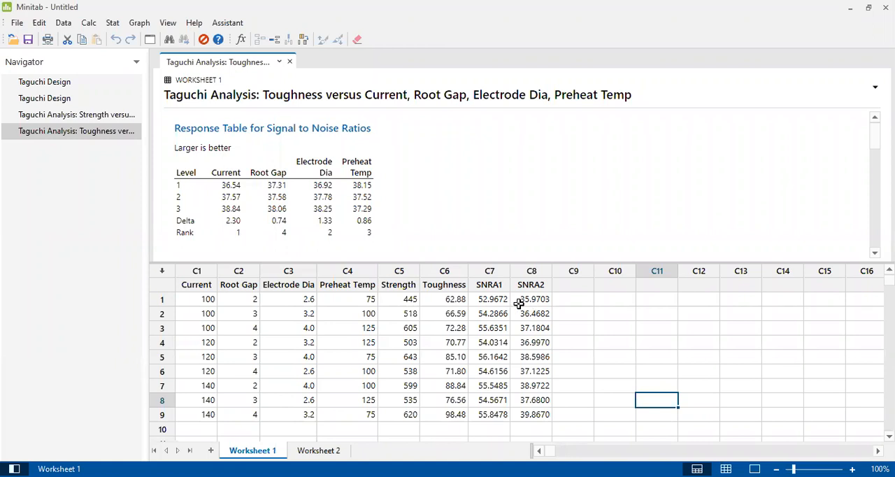
{"action": "mouse_move", "coordinate": [518, 306]}
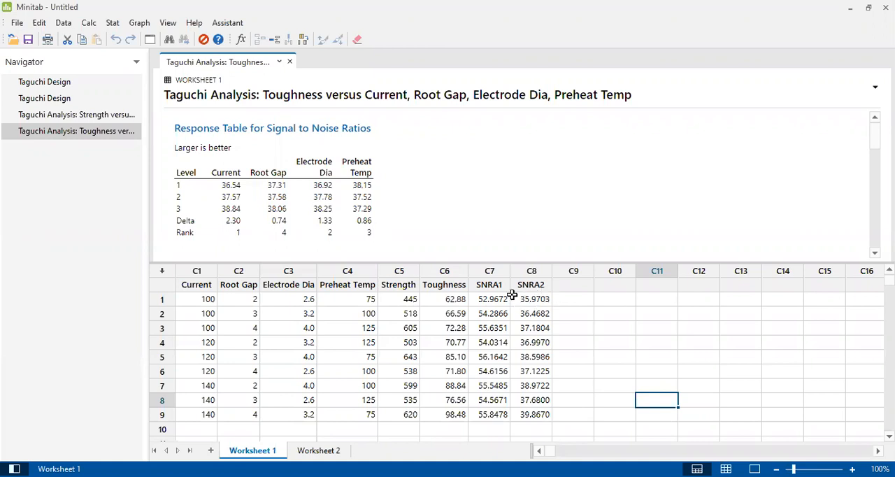
{"action": "mouse_move", "coordinate": [501, 454]}
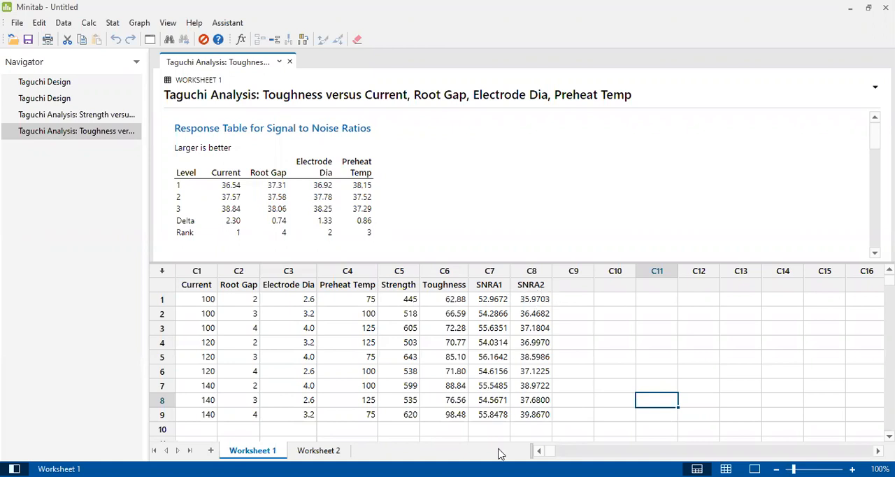